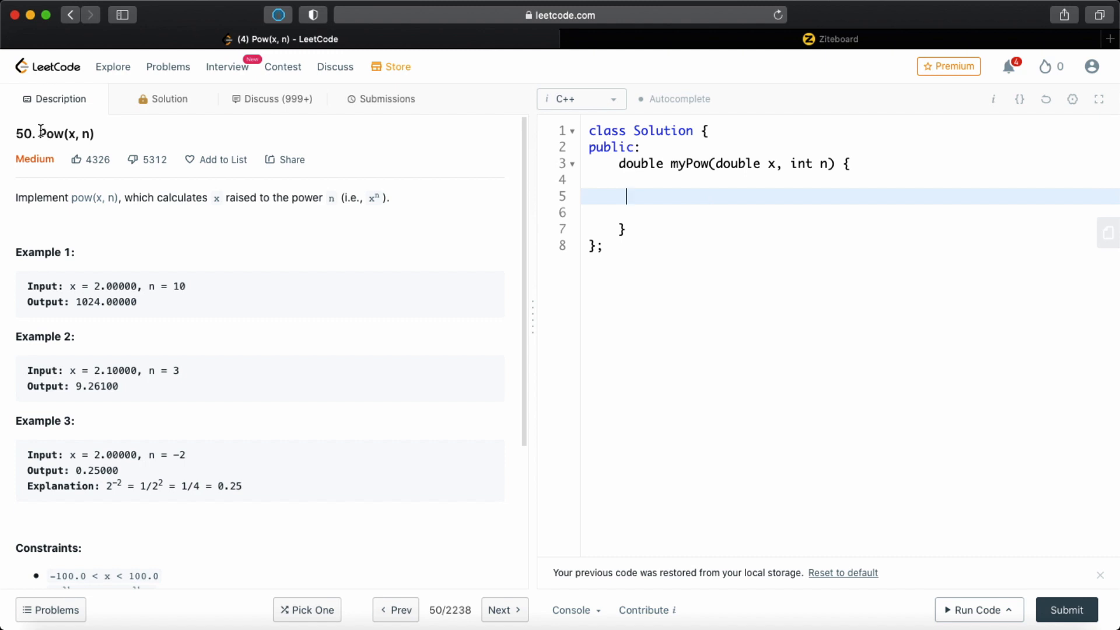
- Review the Pow(x, n) problem statement and switch to the Ziteboard whiteboard
double_click(64, 134)
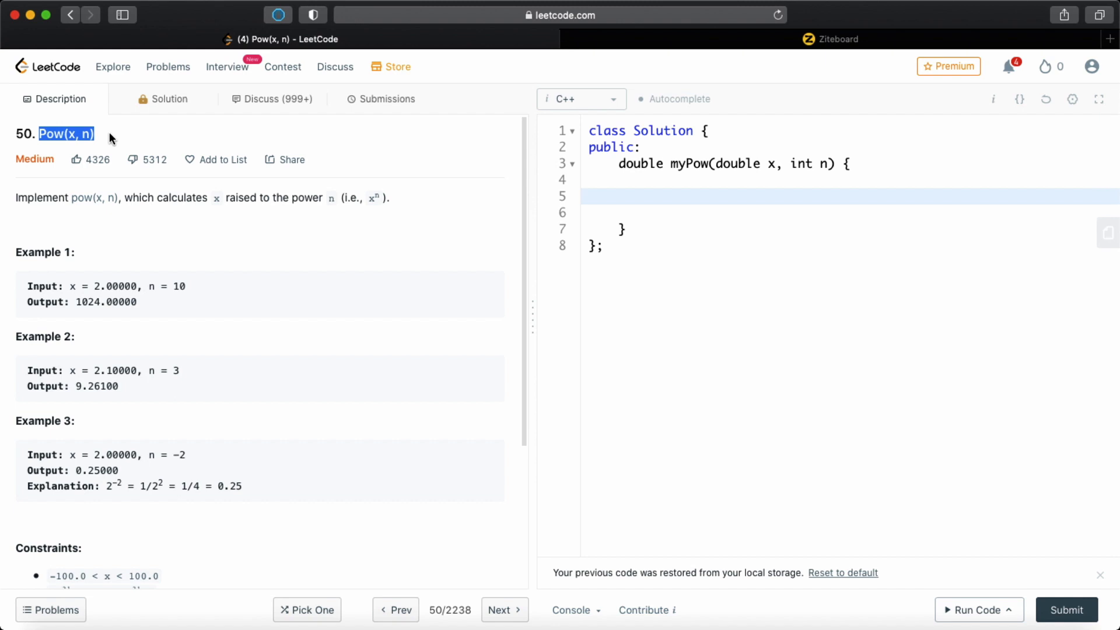
click(829, 38)
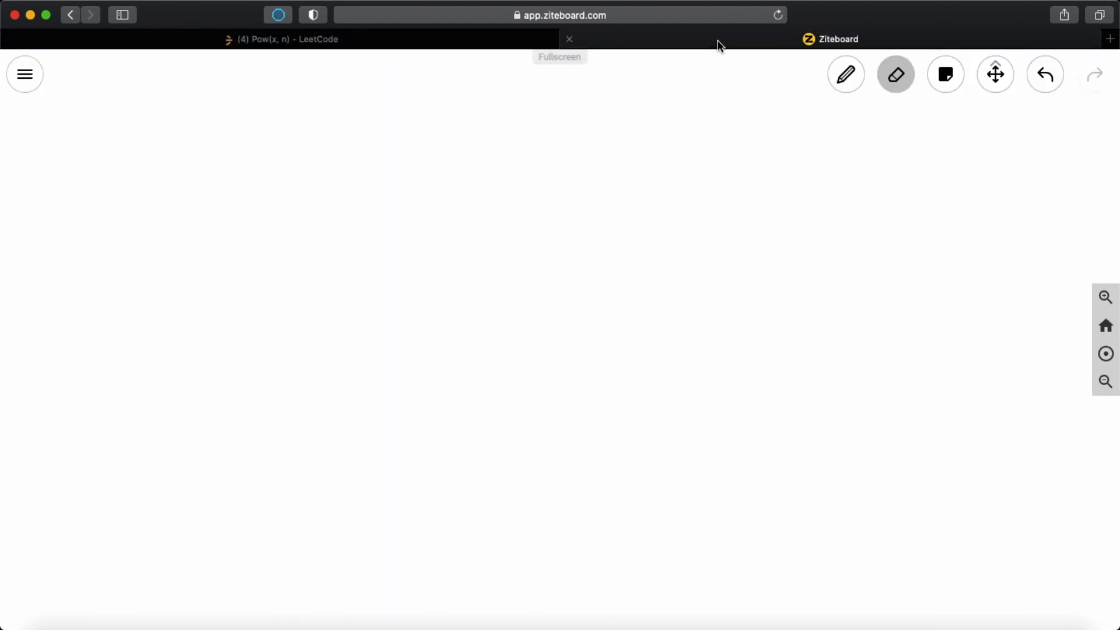
- Jot a red 'n, n' note on the whiteboard and return to the LeetCode problem
click(845, 74)
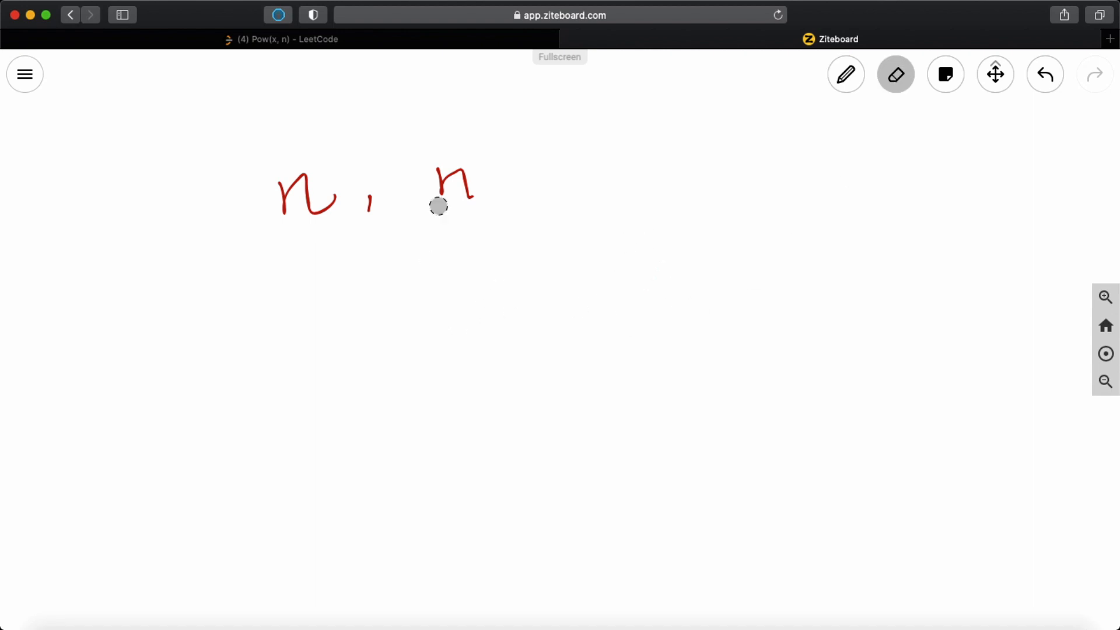
click(282, 40)
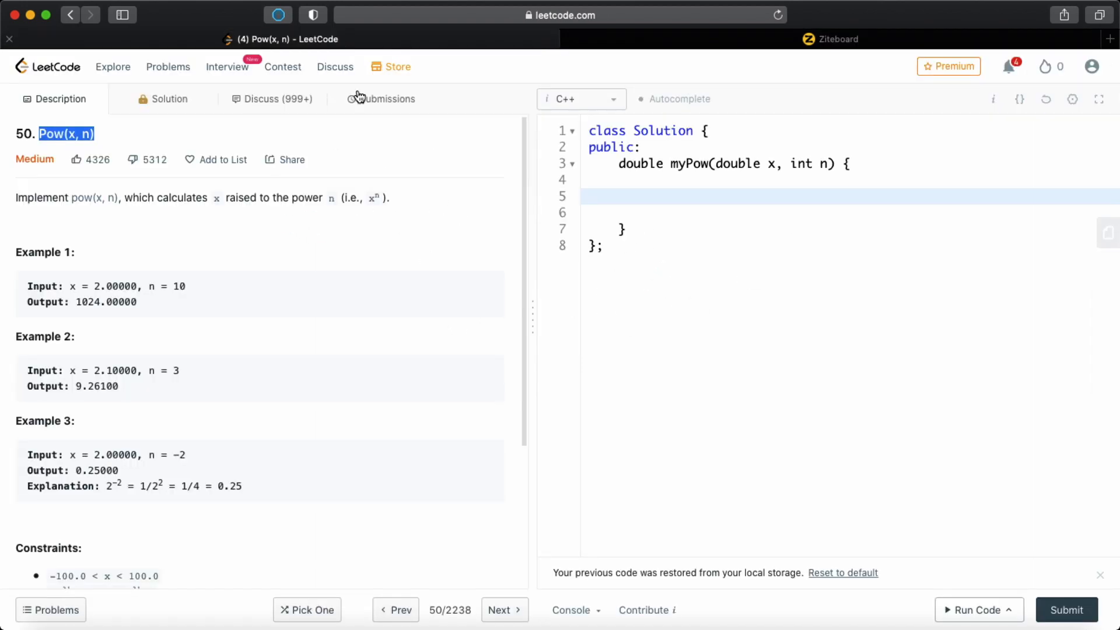
- Review the problem's examples and constraints, then go back to the whiteboard
scroll(down, 3)
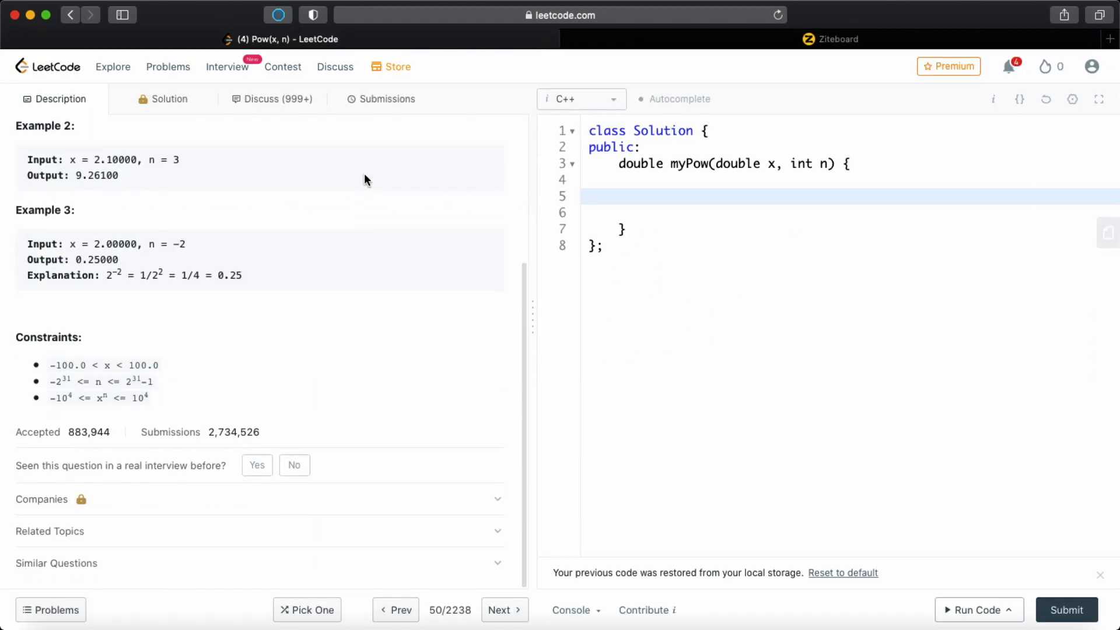
drag(124, 392, 152, 392)
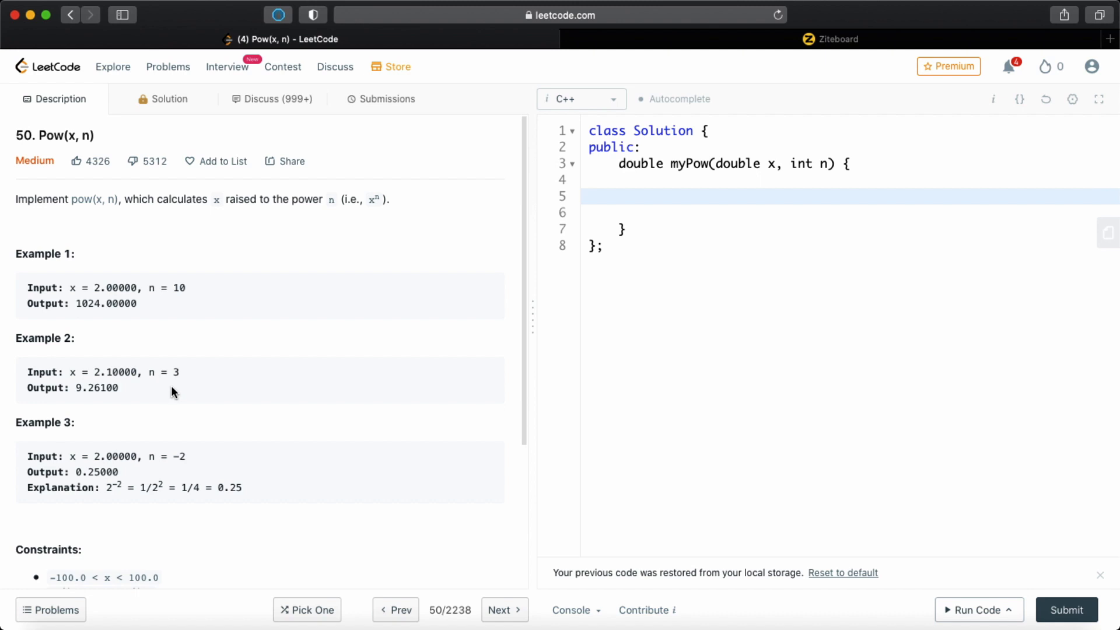
click(829, 39)
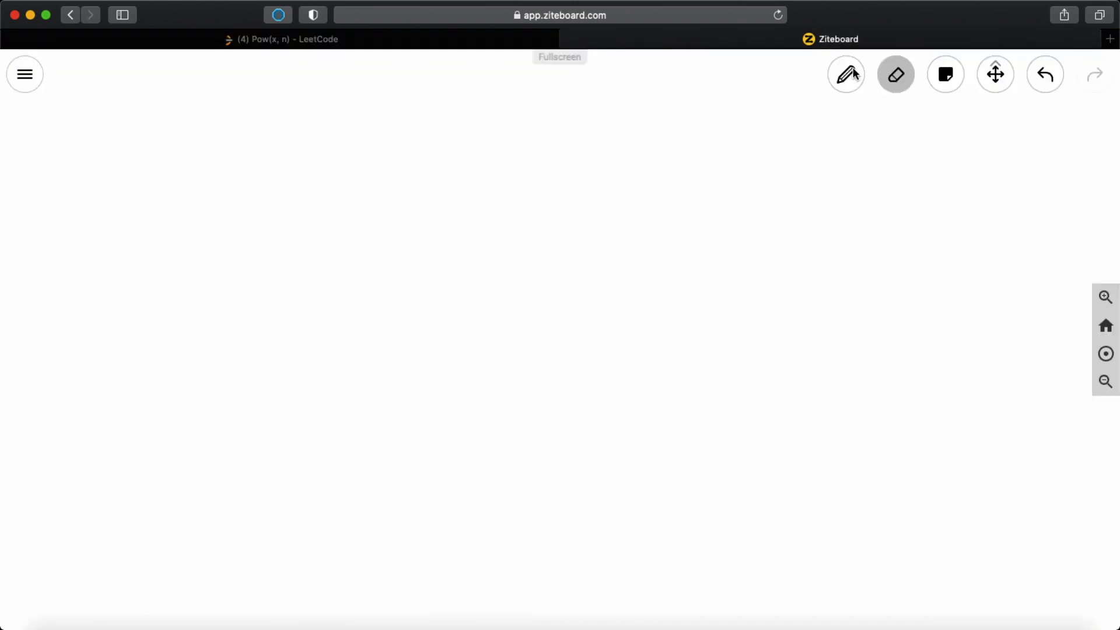
- Sketch n^n = (n^2)^(n/2) in red with n·n growing upward and n/2 shrinking downward
click(846, 75)
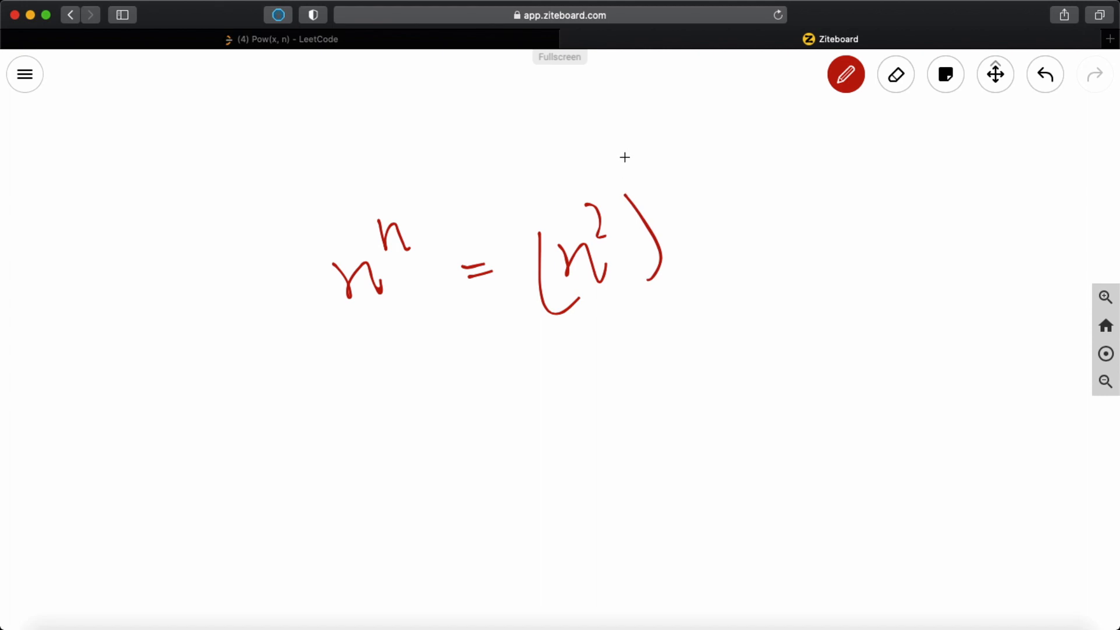
drag(622, 154, 686, 186)
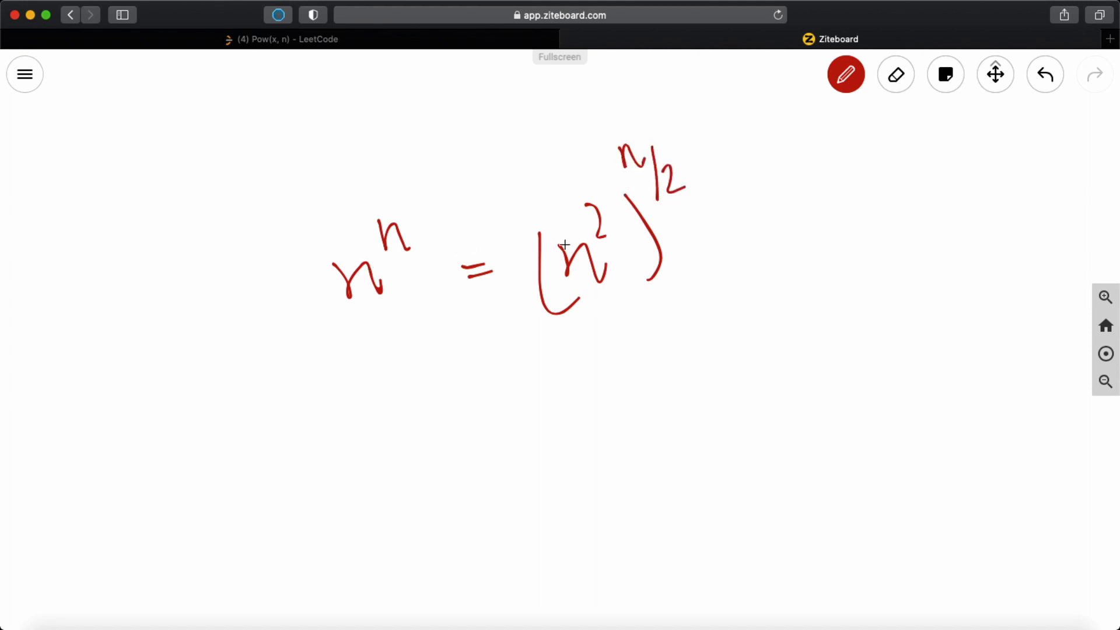
mouse_move(325, 429)
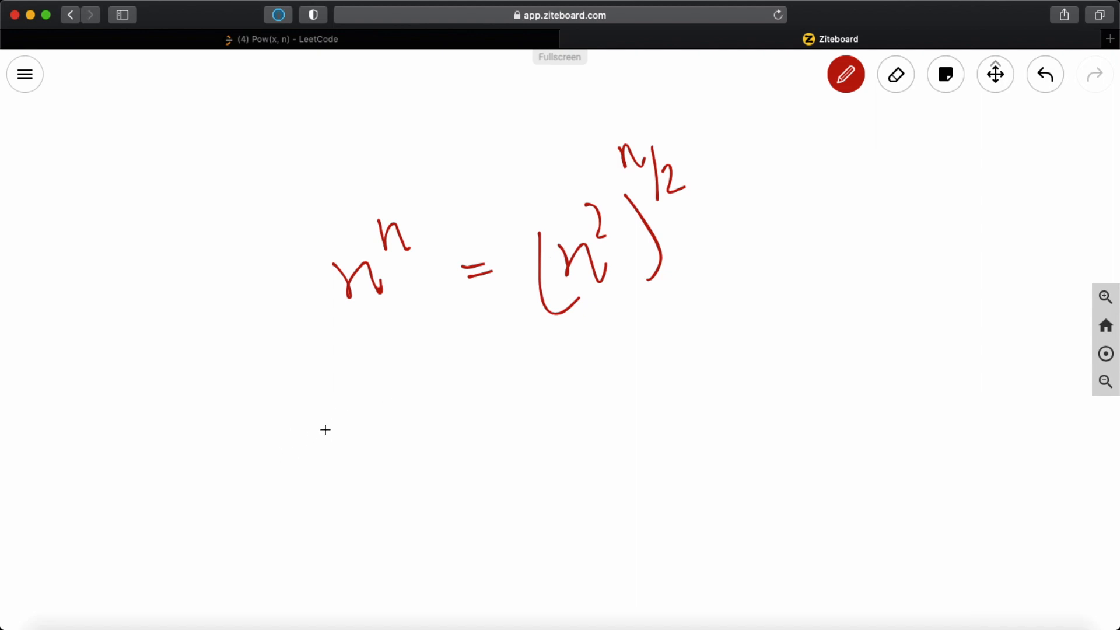
mouse_move(290, 421)
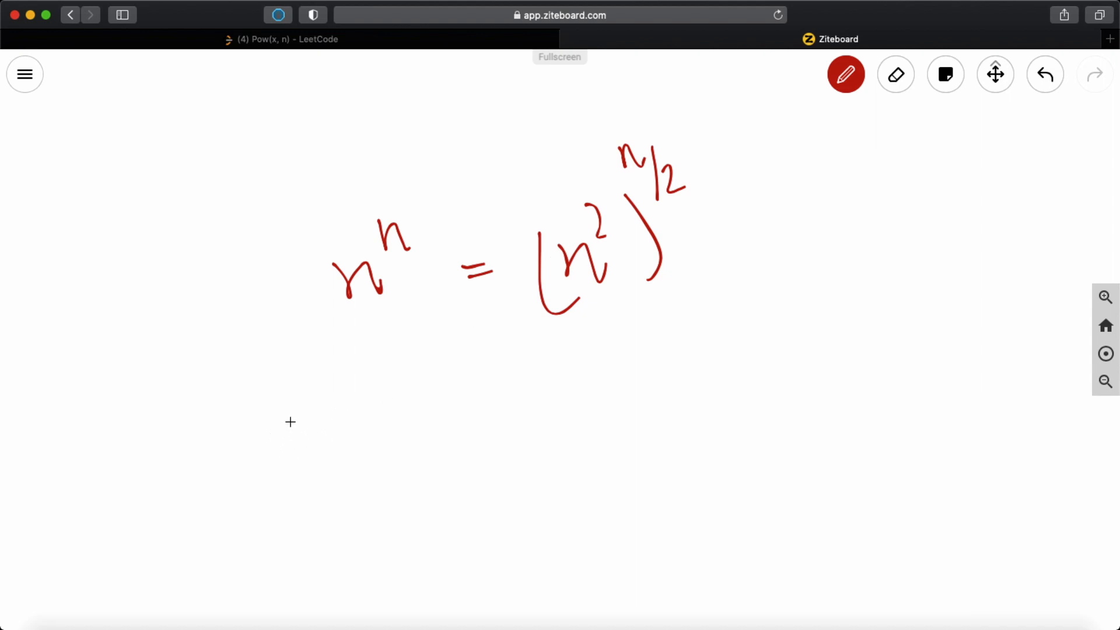
drag(293, 428, 411, 429)
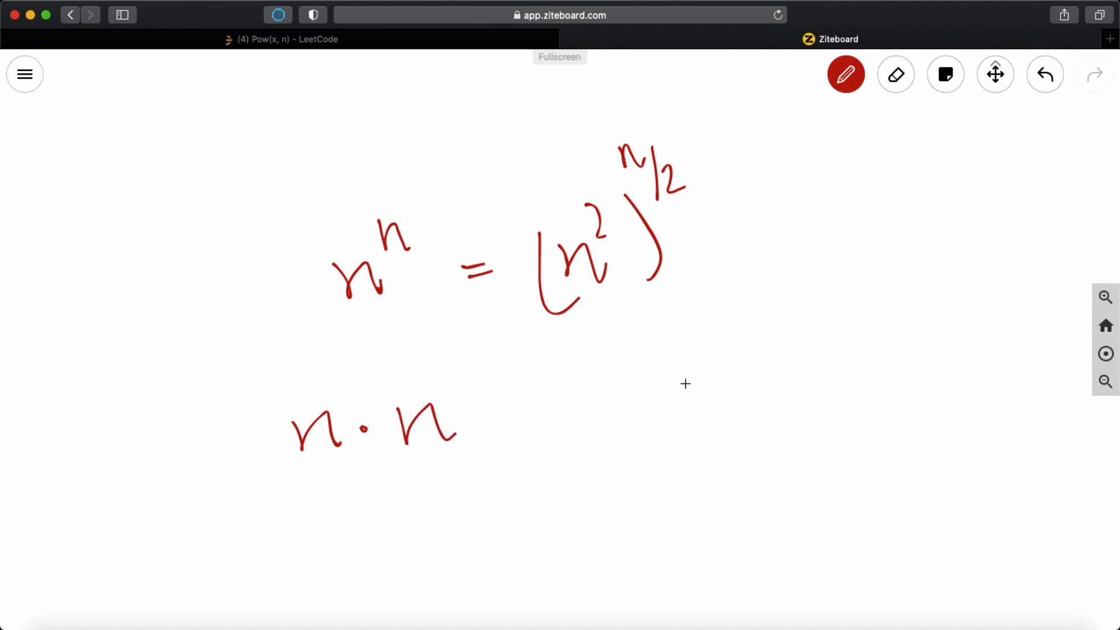
drag(650, 386, 693, 443)
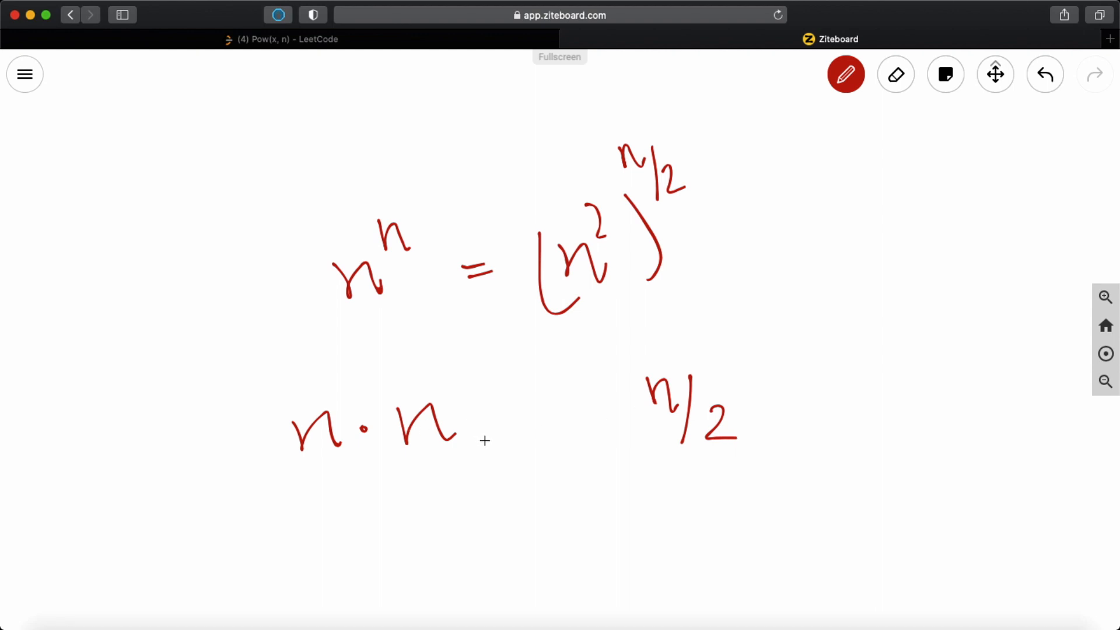
drag(486, 440, 482, 350)
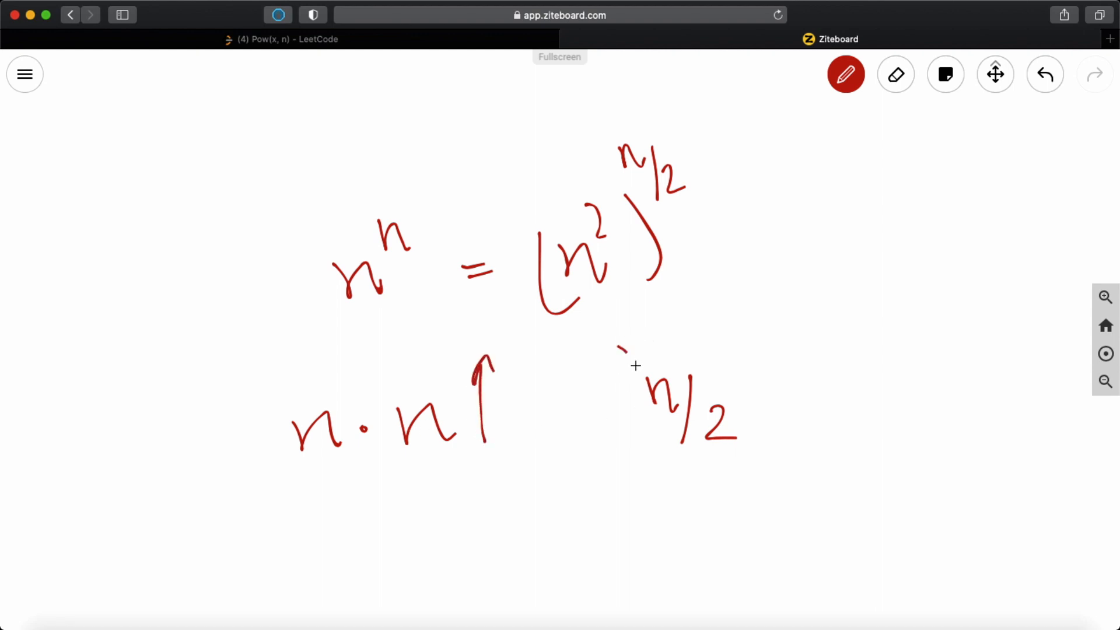
drag(618, 346, 654, 431)
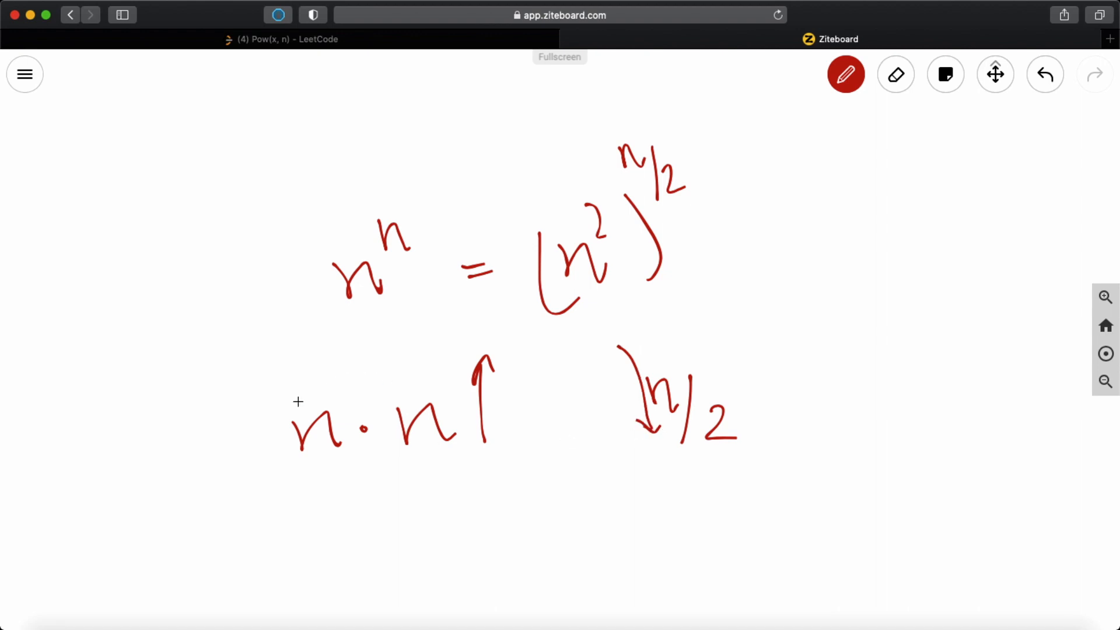
mouse_move(413, 390)
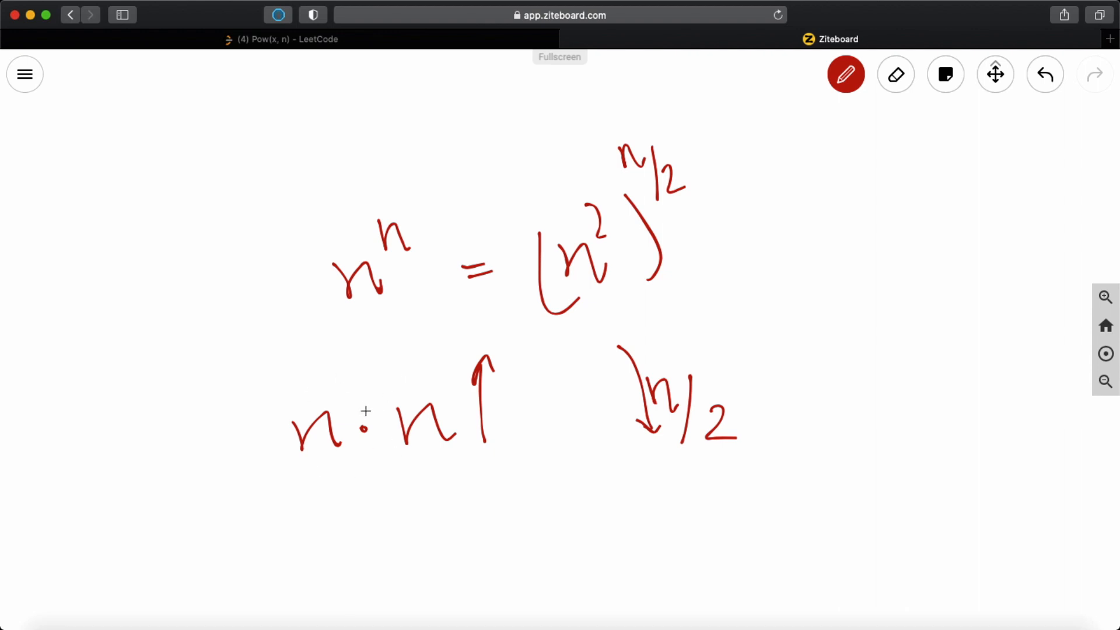
mouse_move(386, 400)
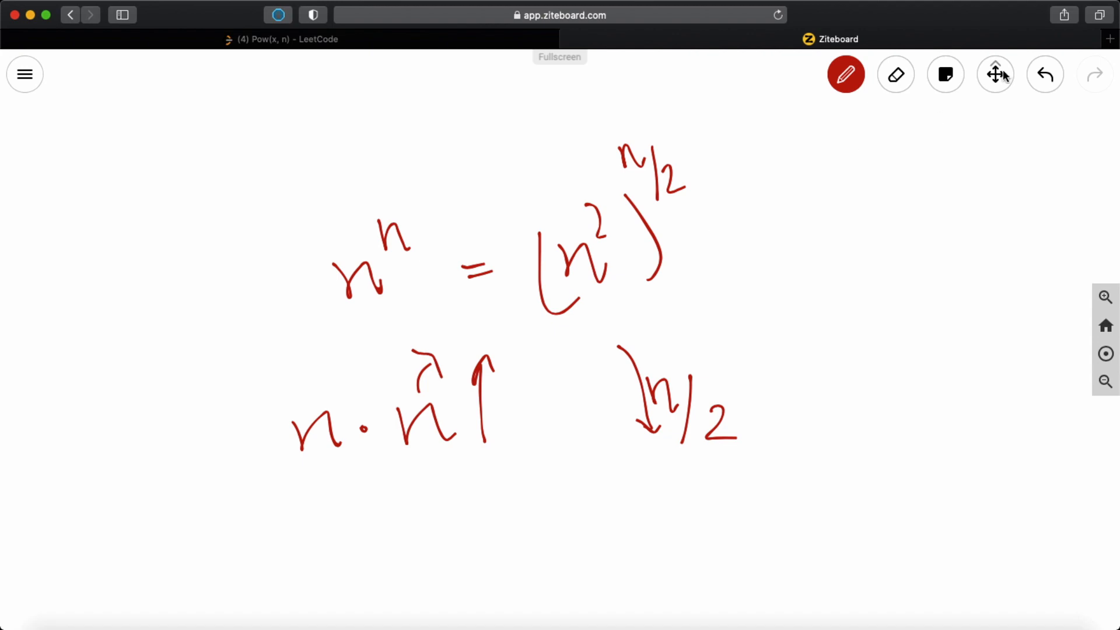
- Erase the n/2 term and its downward arrow from the sketch
click(895, 75)
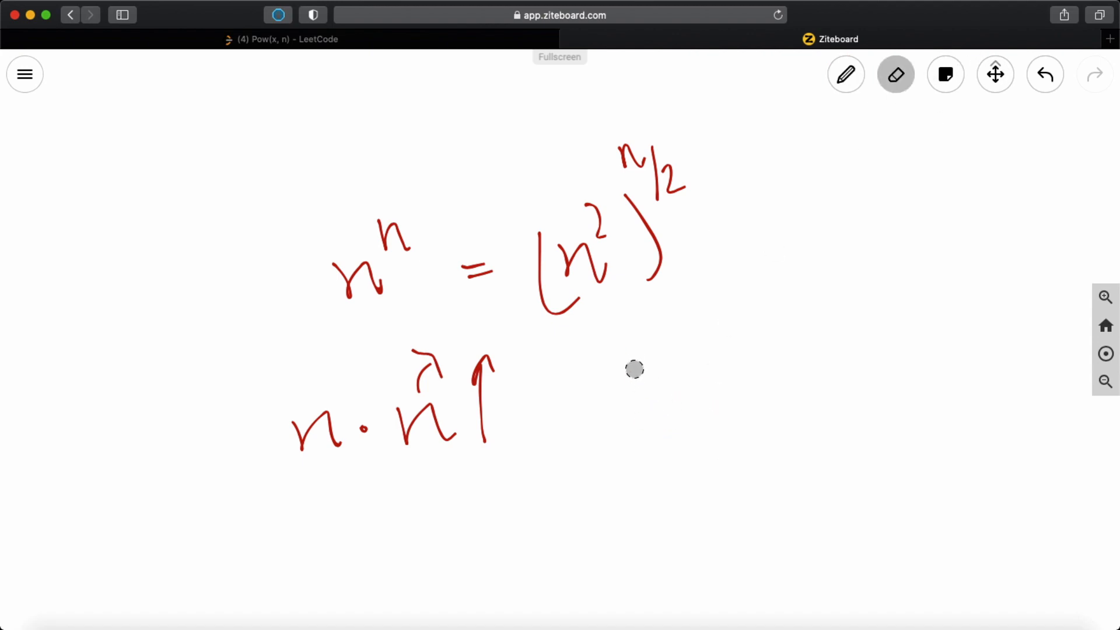
drag(634, 368, 382, 217)
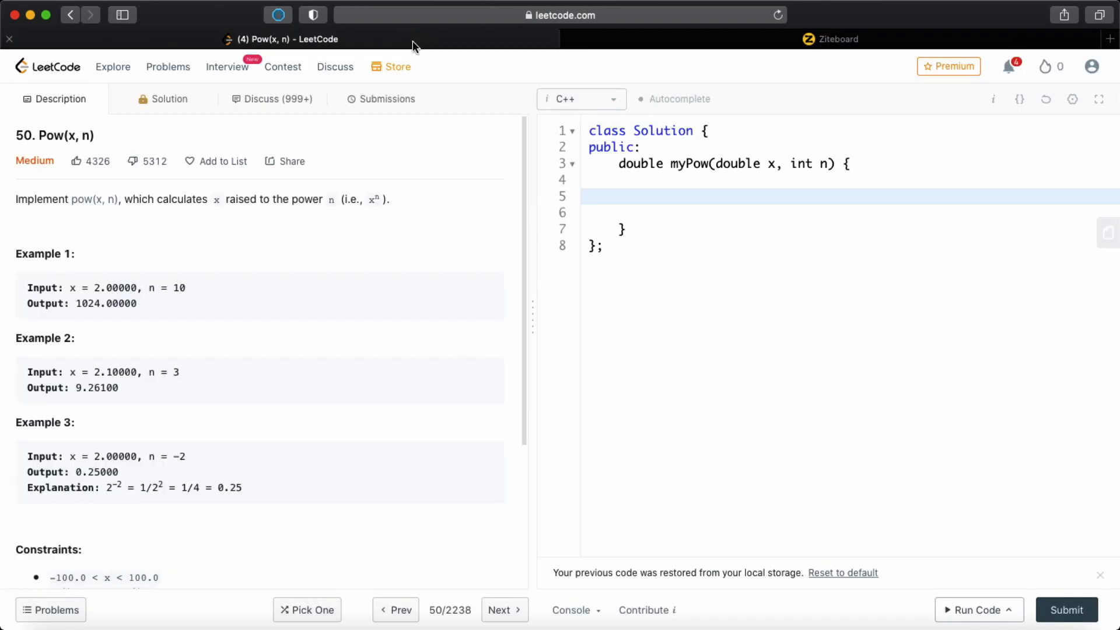
- Begin myPow with 'if (!n) return 1;' to handle a zero exponent
click(672, 199)
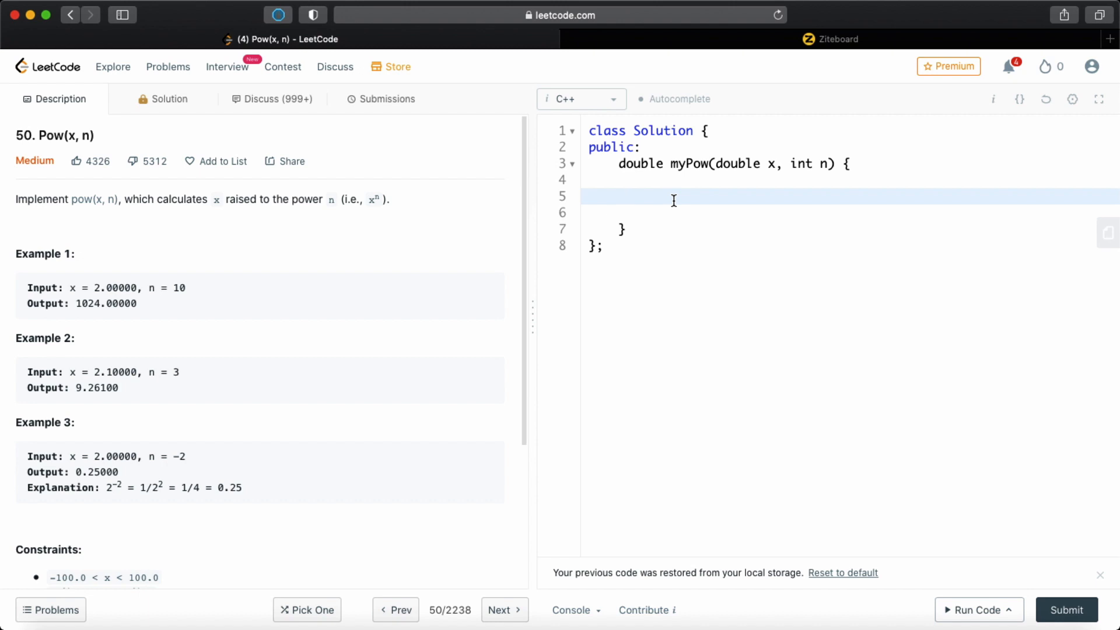
text(if (!)
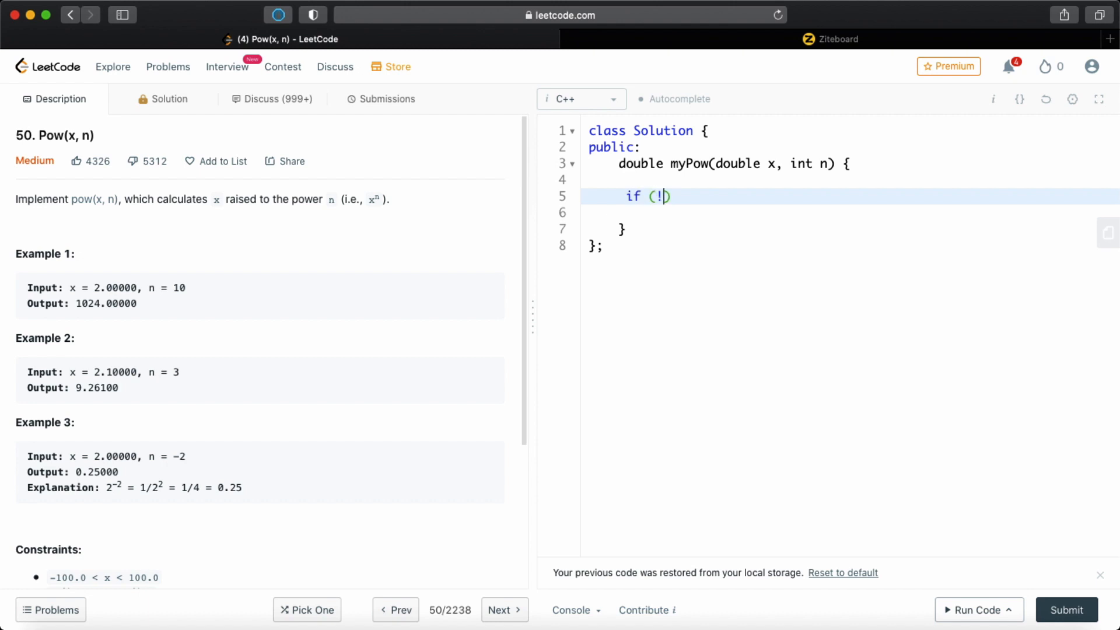
text(n) return)
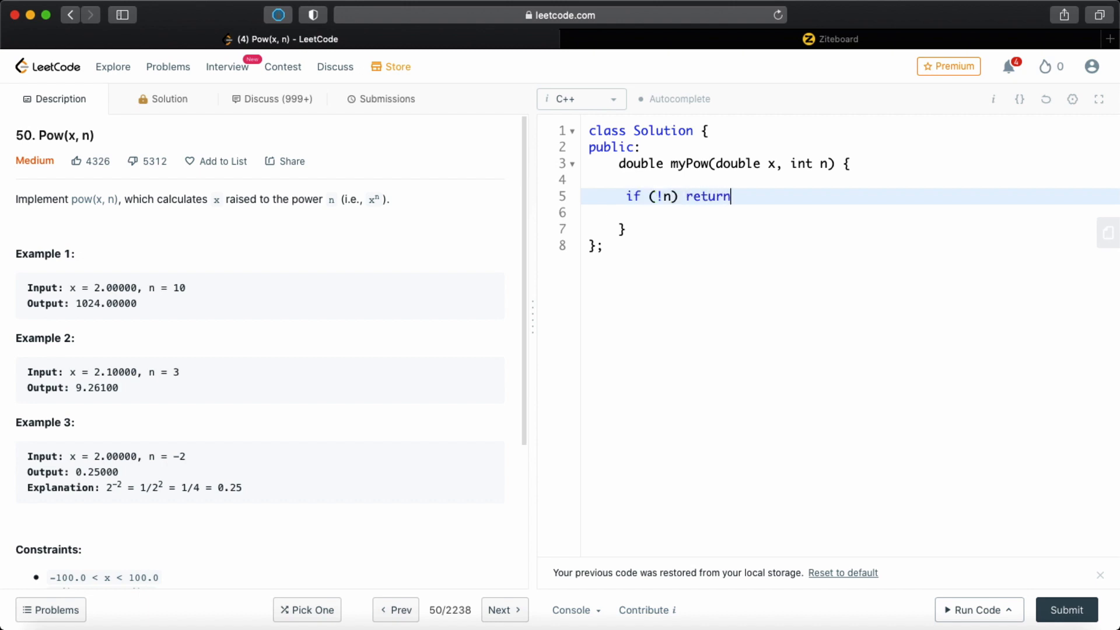
text(1;)
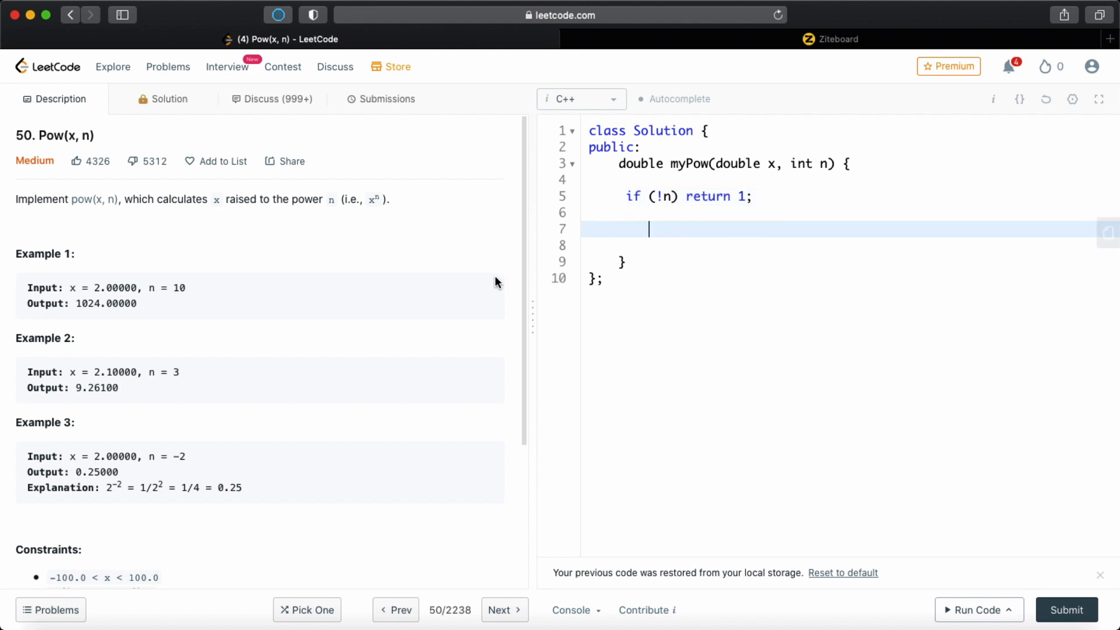
double_click(180, 456)
text(if)
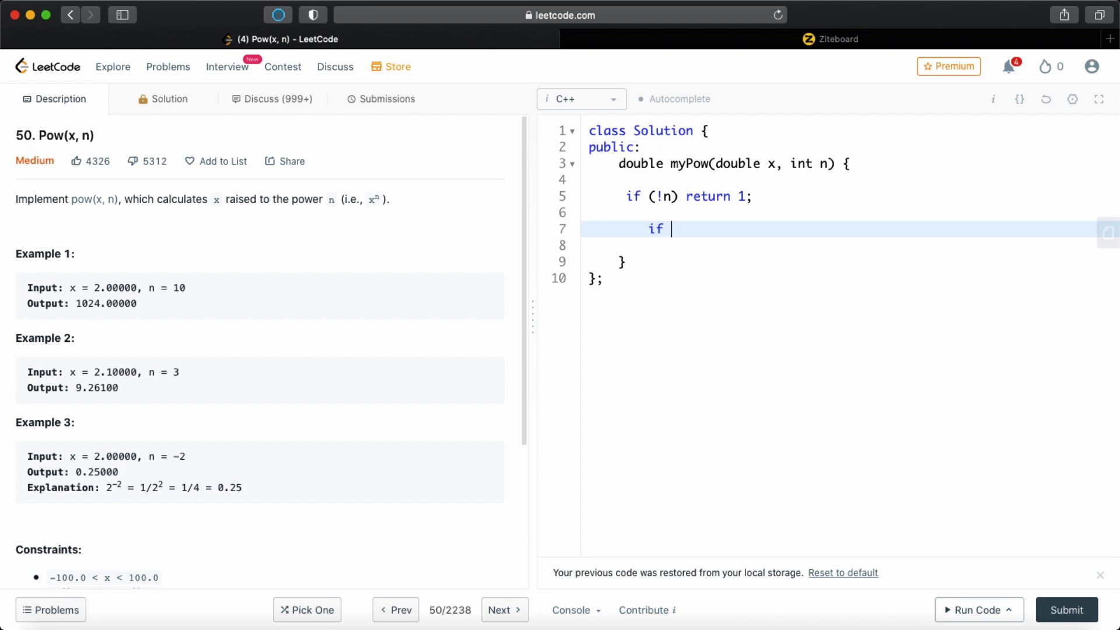
- Initialise res = 1 and write a while (n) loop whose odd branch does n--; res *= x;
text(res = 1;)
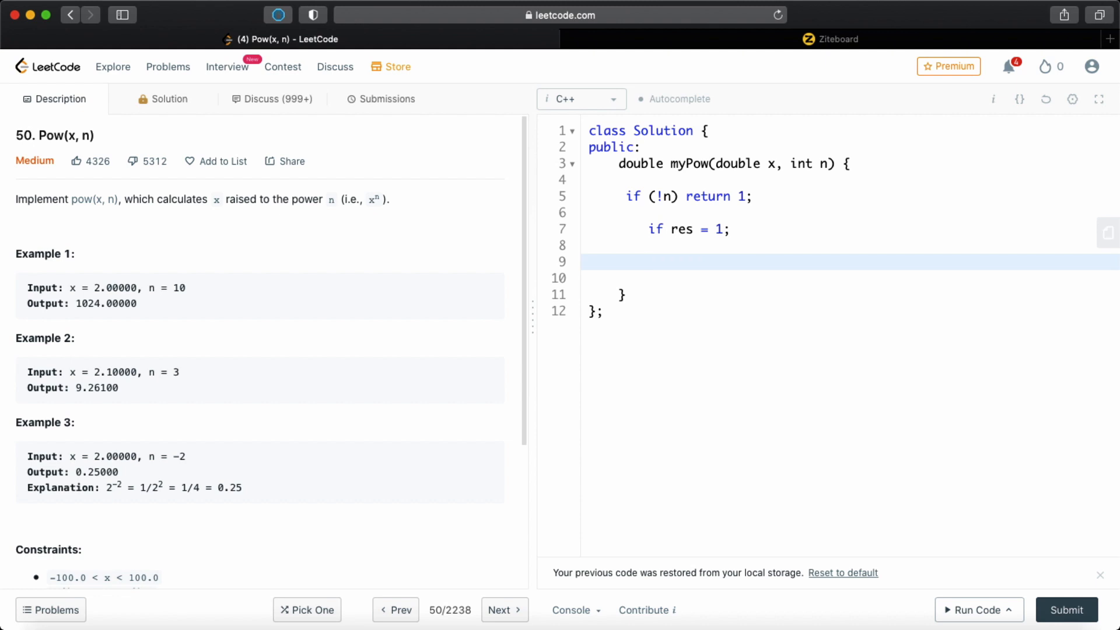
text(while ()
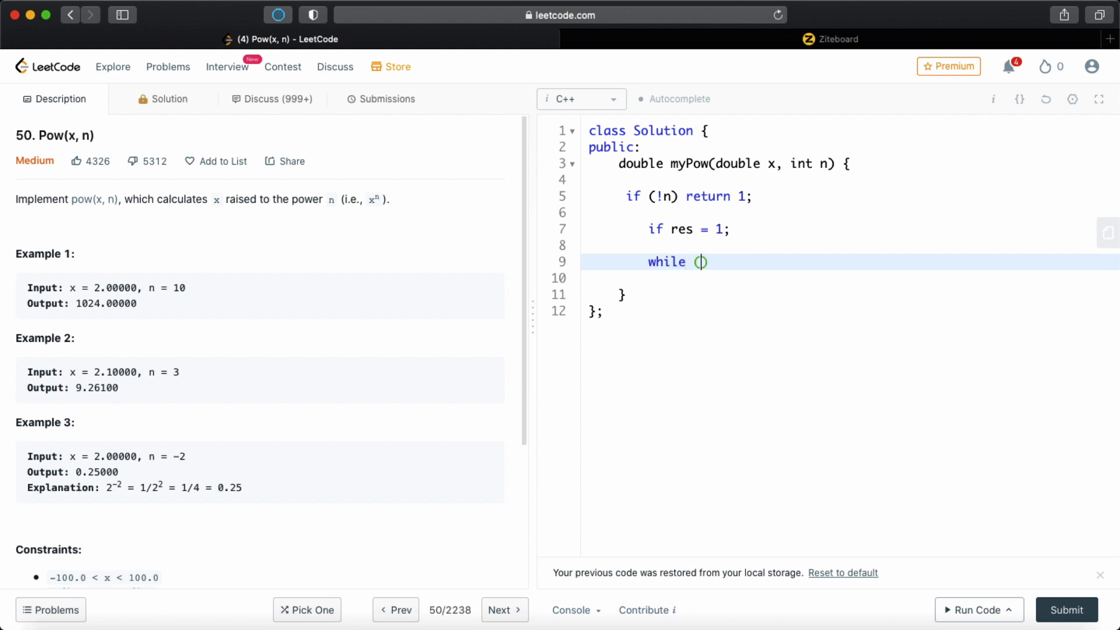
text(n)
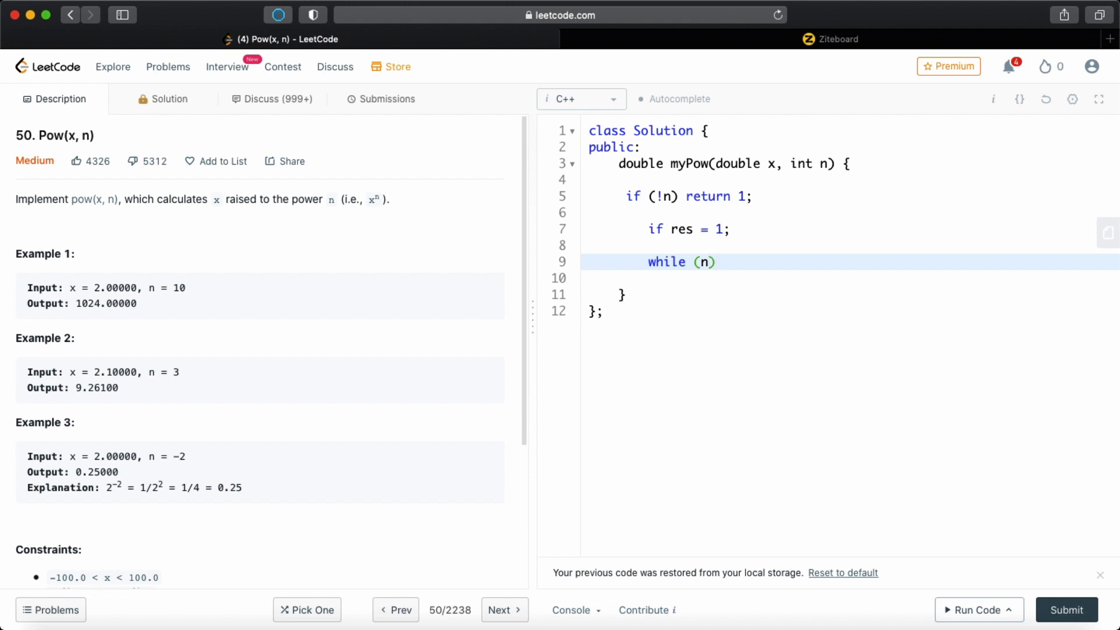
text({)
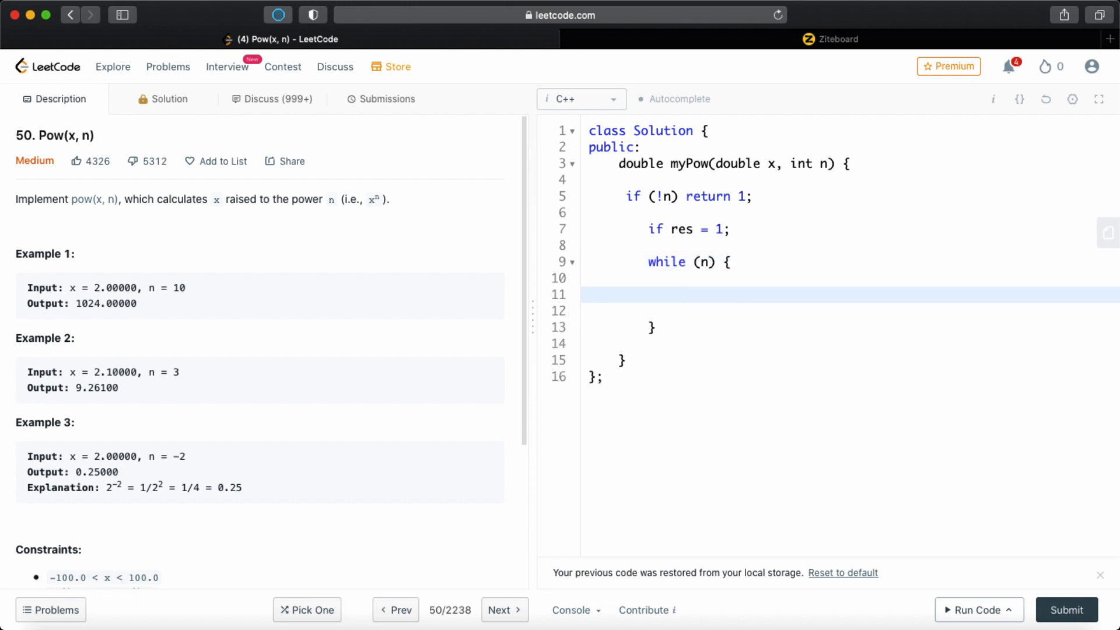
text(f)
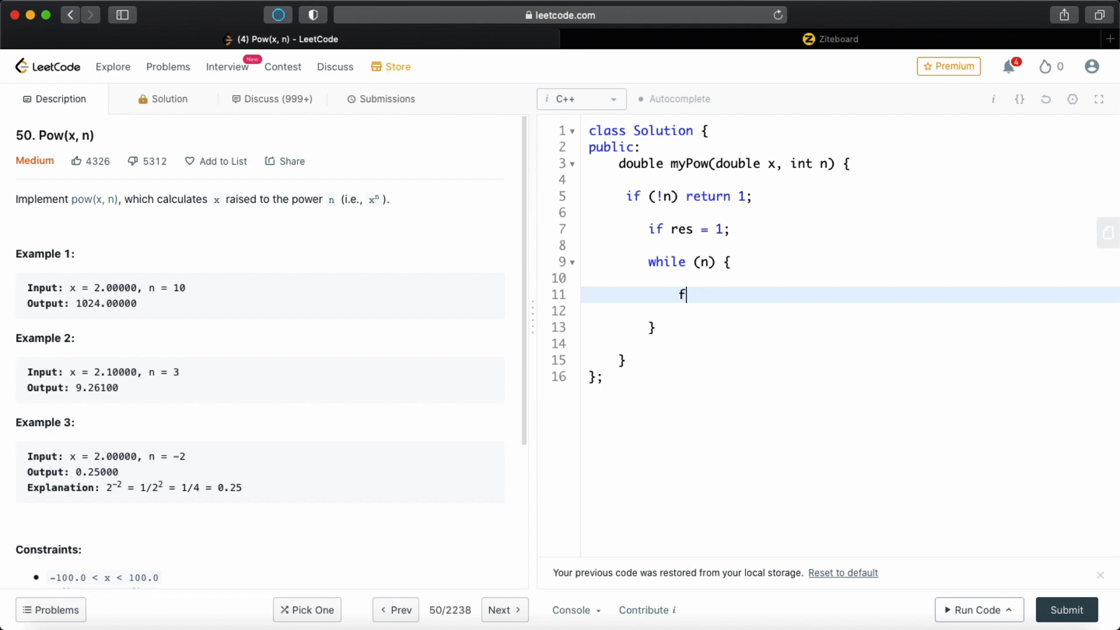
text(if (n%2){)
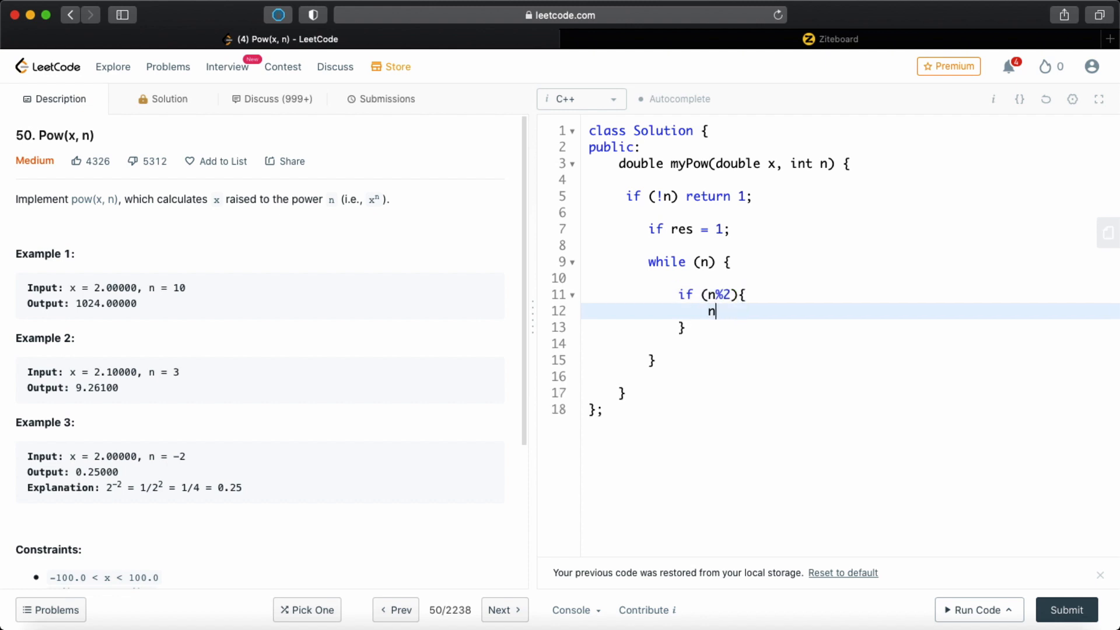
text(--;)
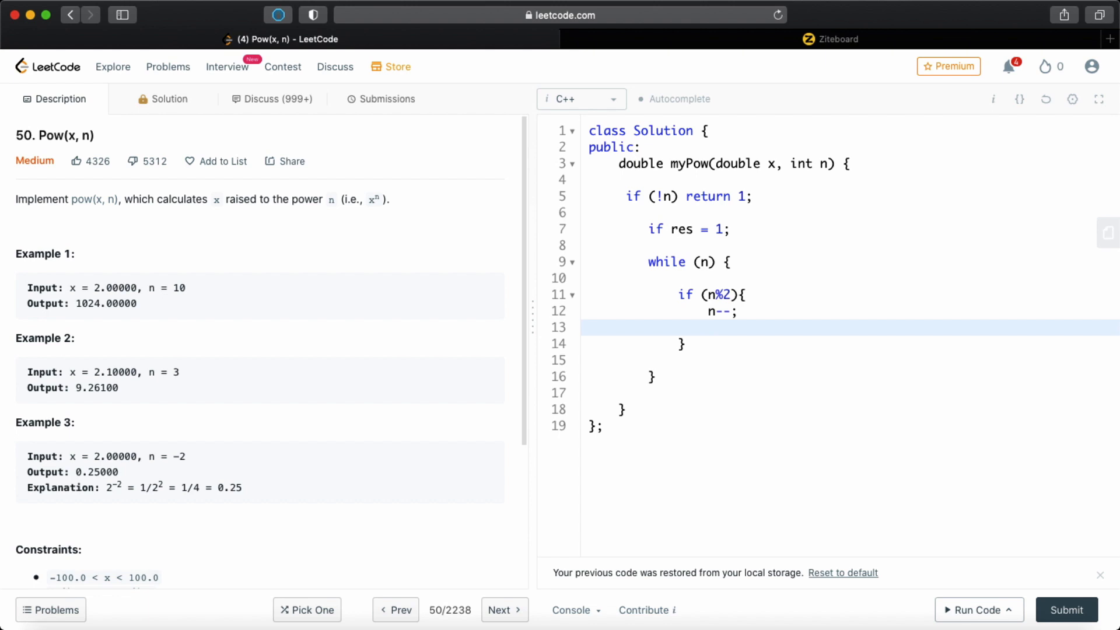
click(708, 327)
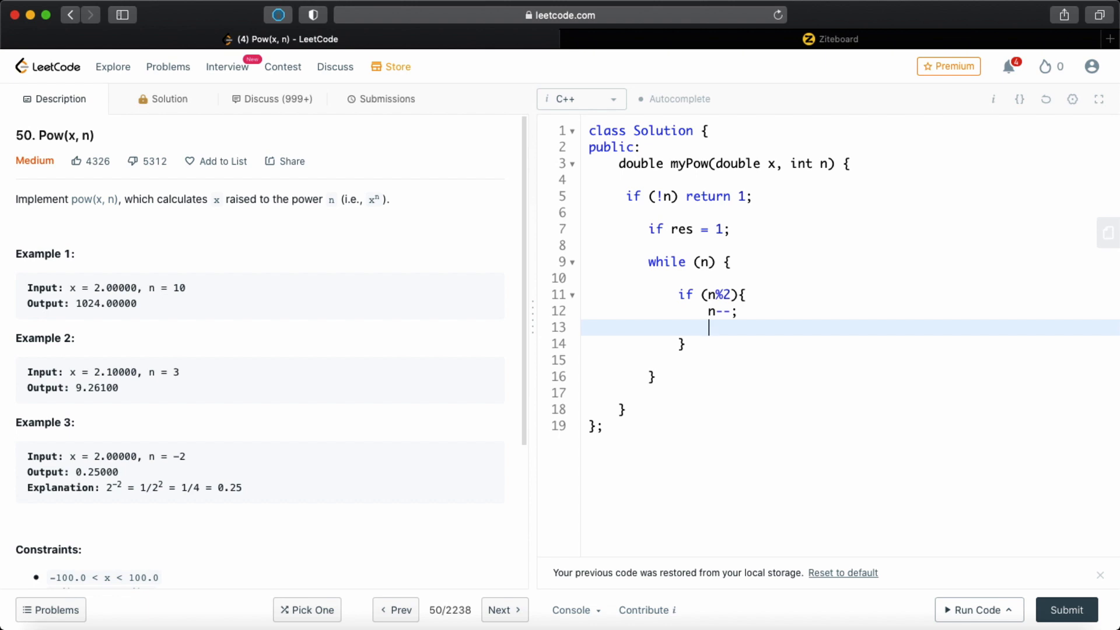
text(res)
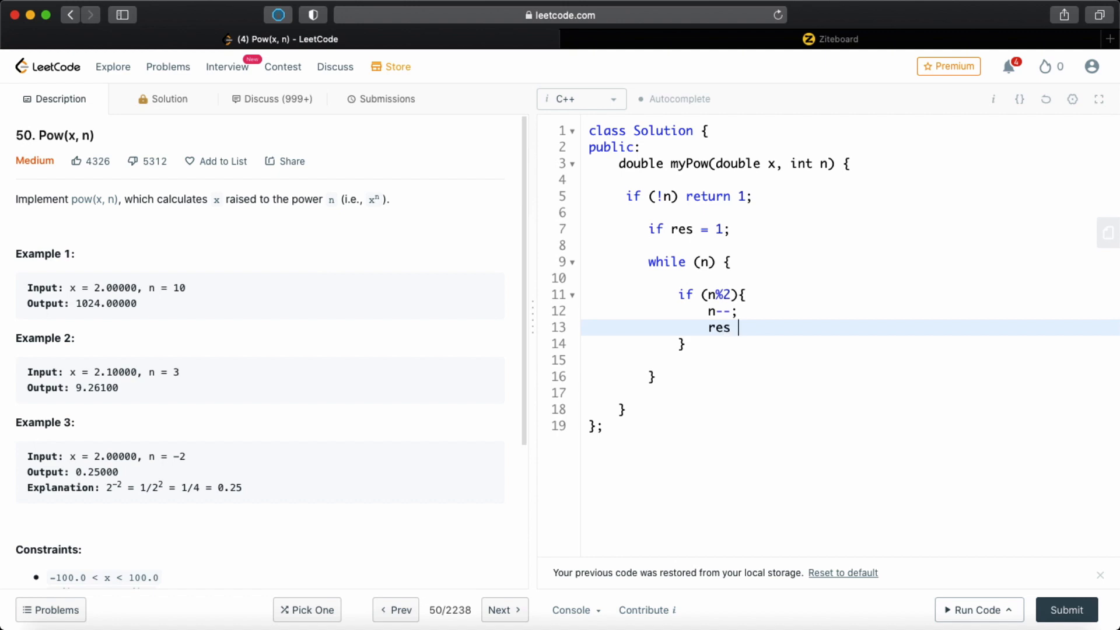
text(*= x;)
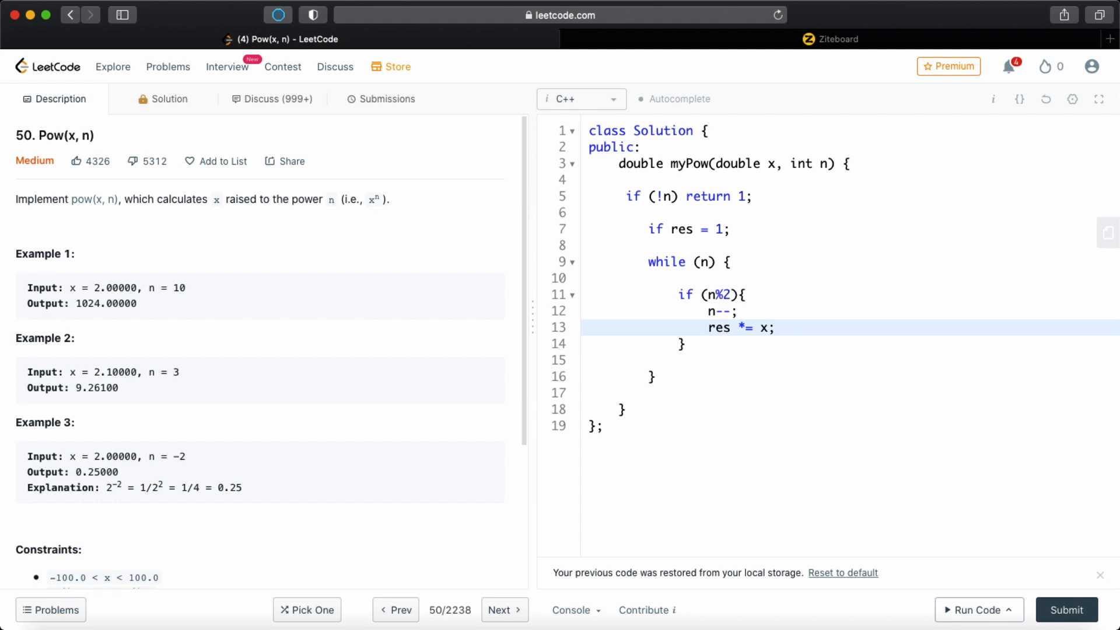
- Add the else branch 'x *= x; n /= 2;' and finish with 'return res;'
click(693, 343)
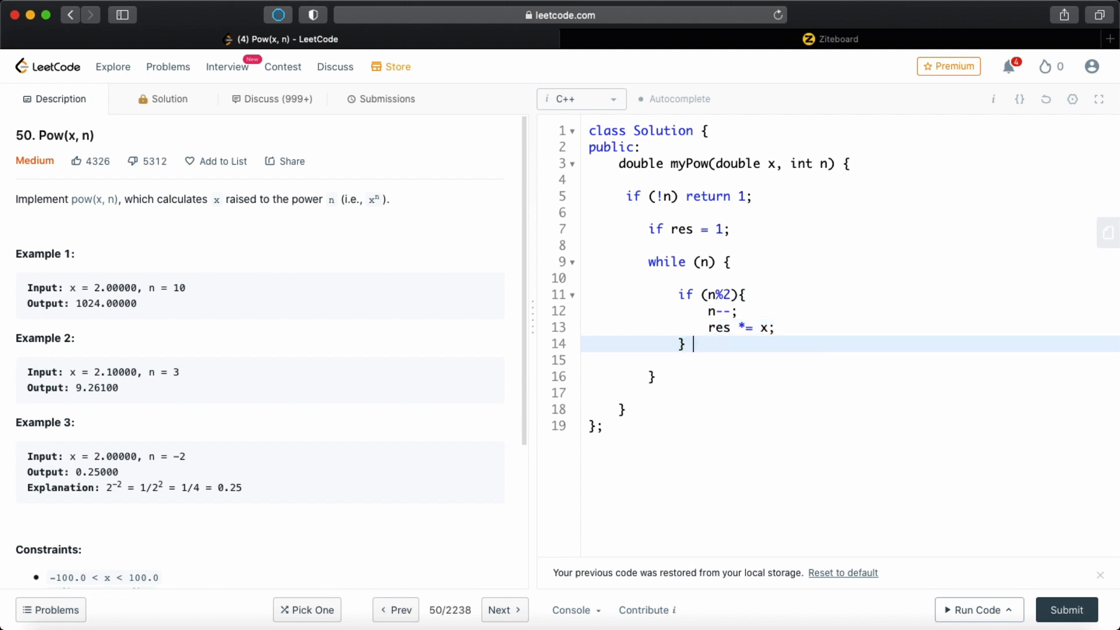
text(else {)
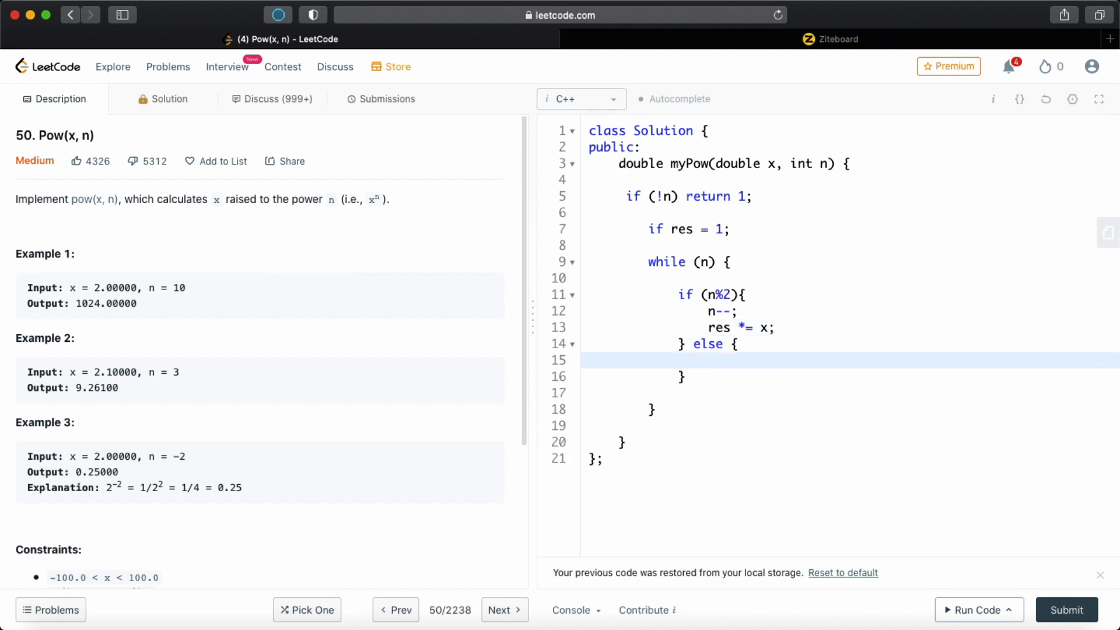
click(708, 360)
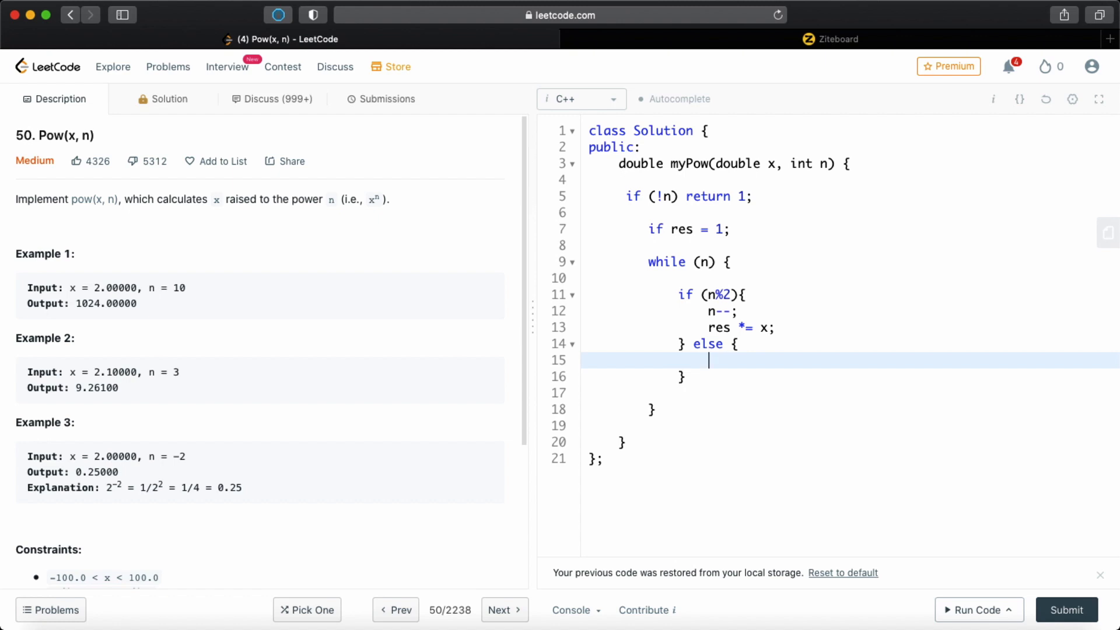
text(x *)
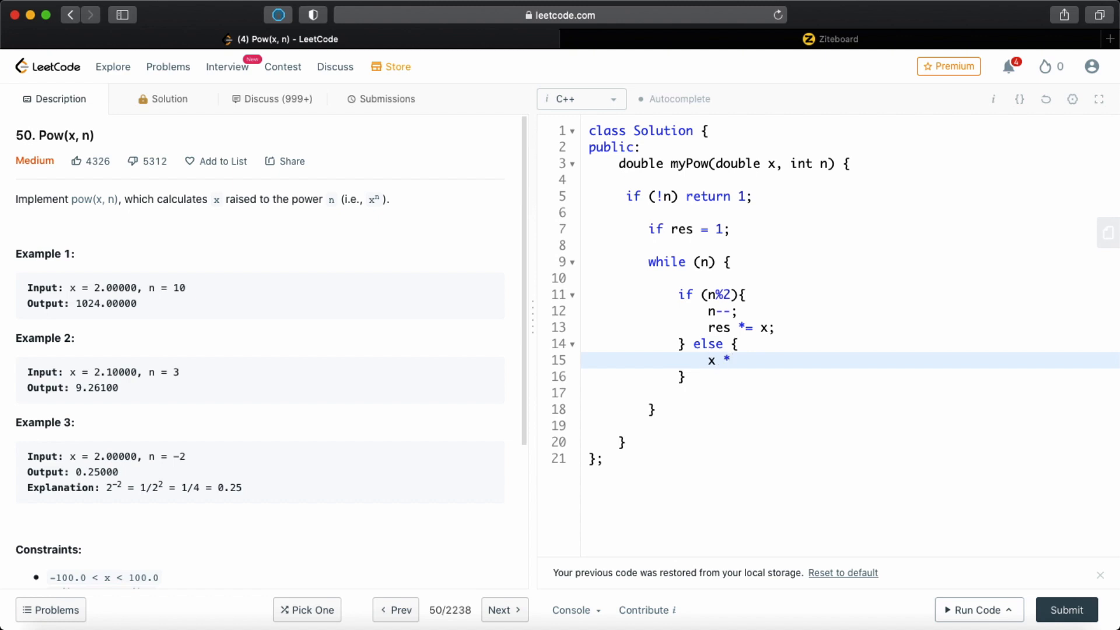
text(= x;)
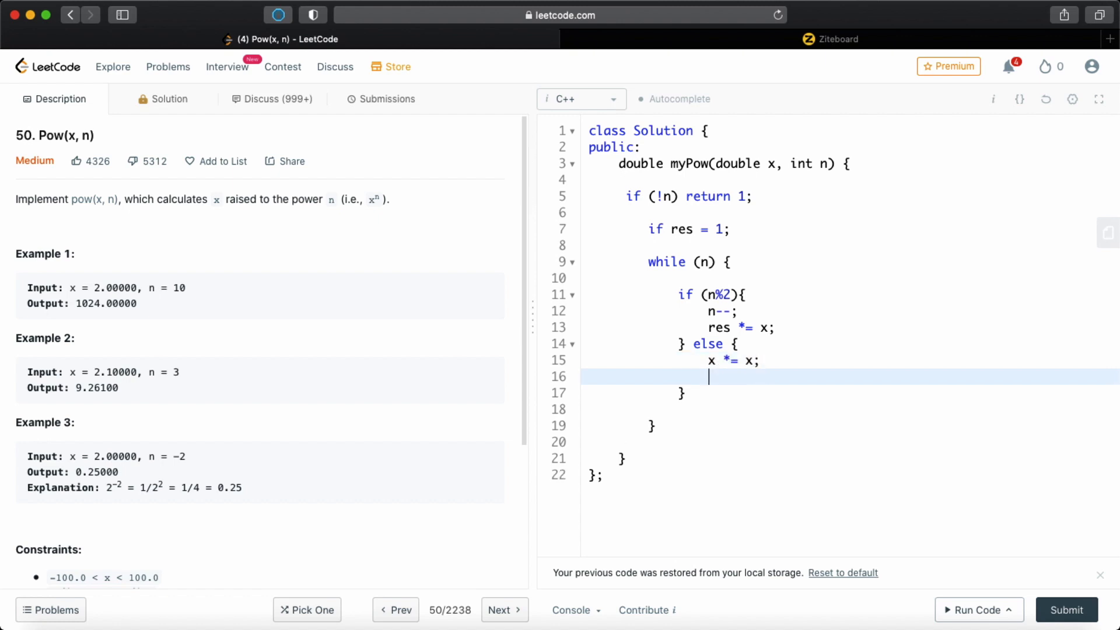
text(n /=)
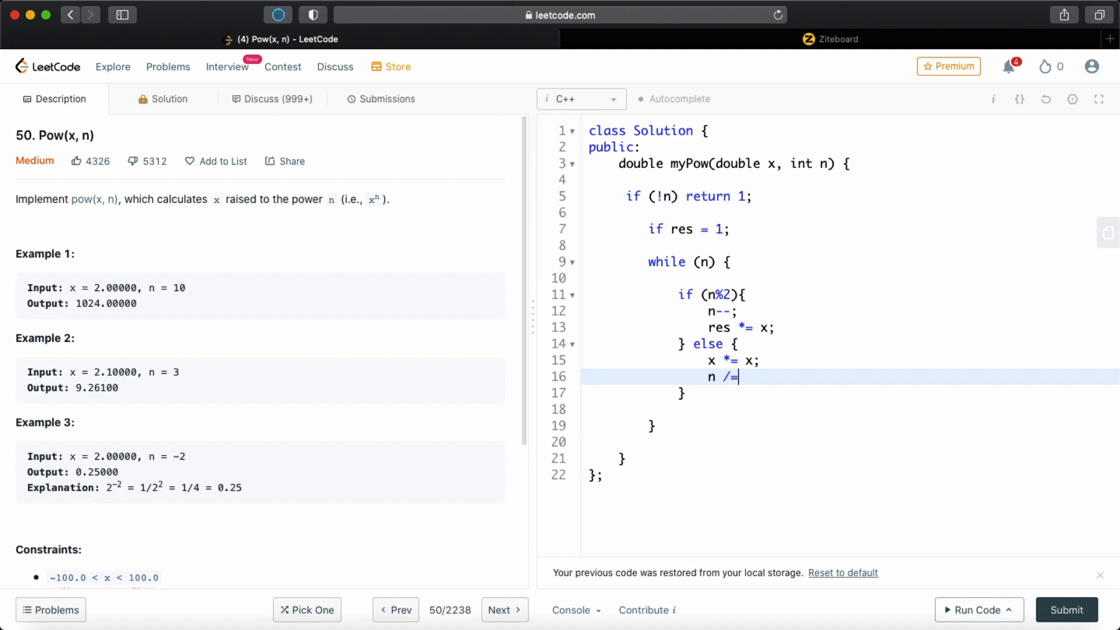
text(2;)
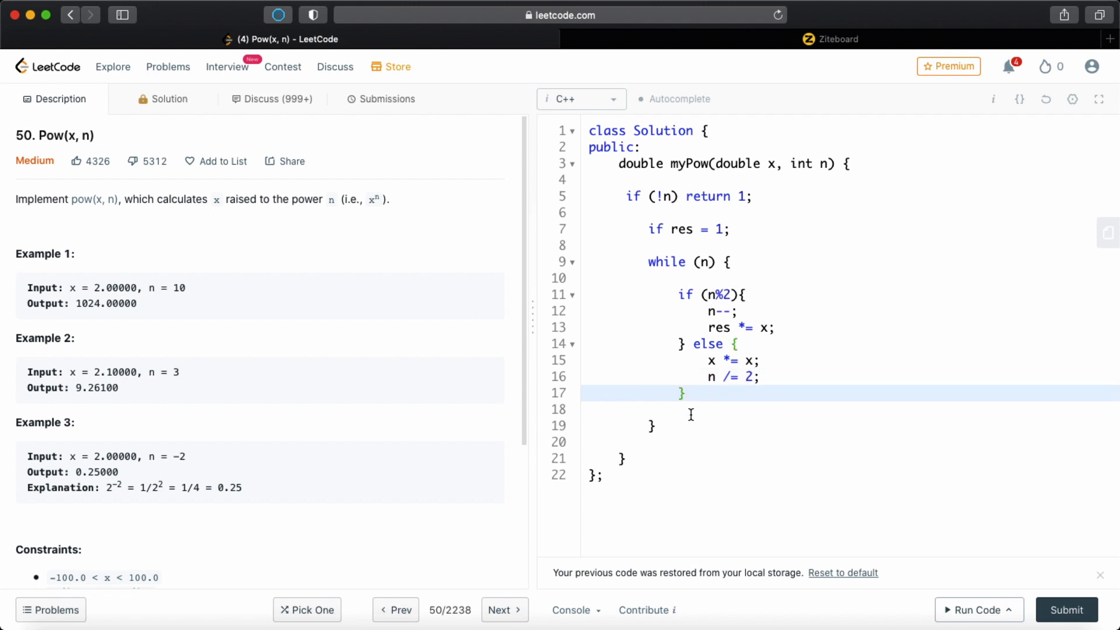
key(Enter)
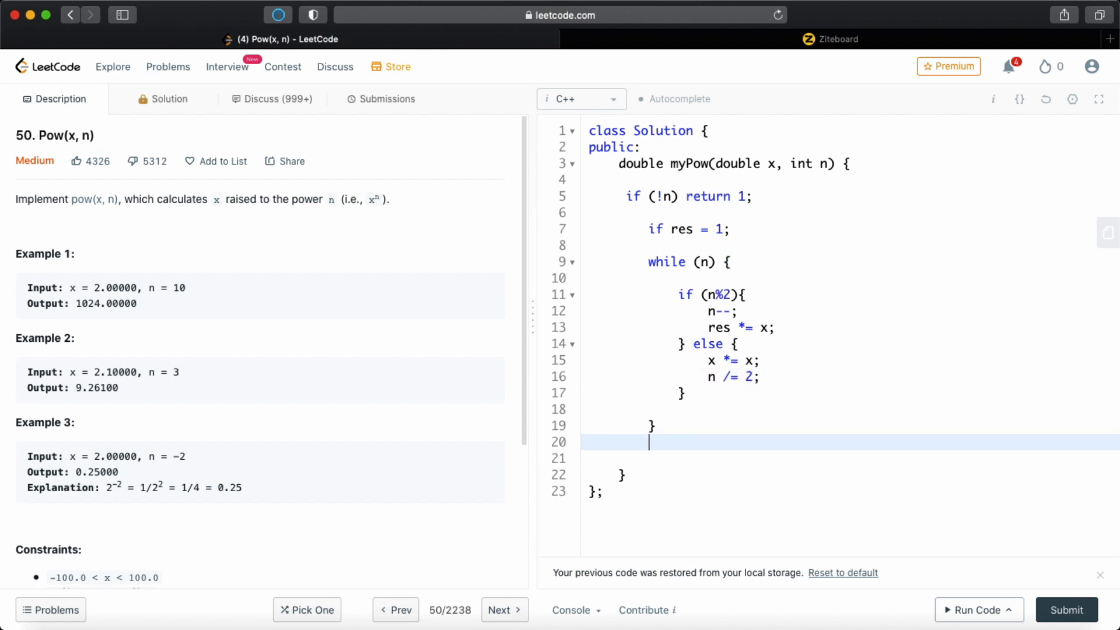
text(return)
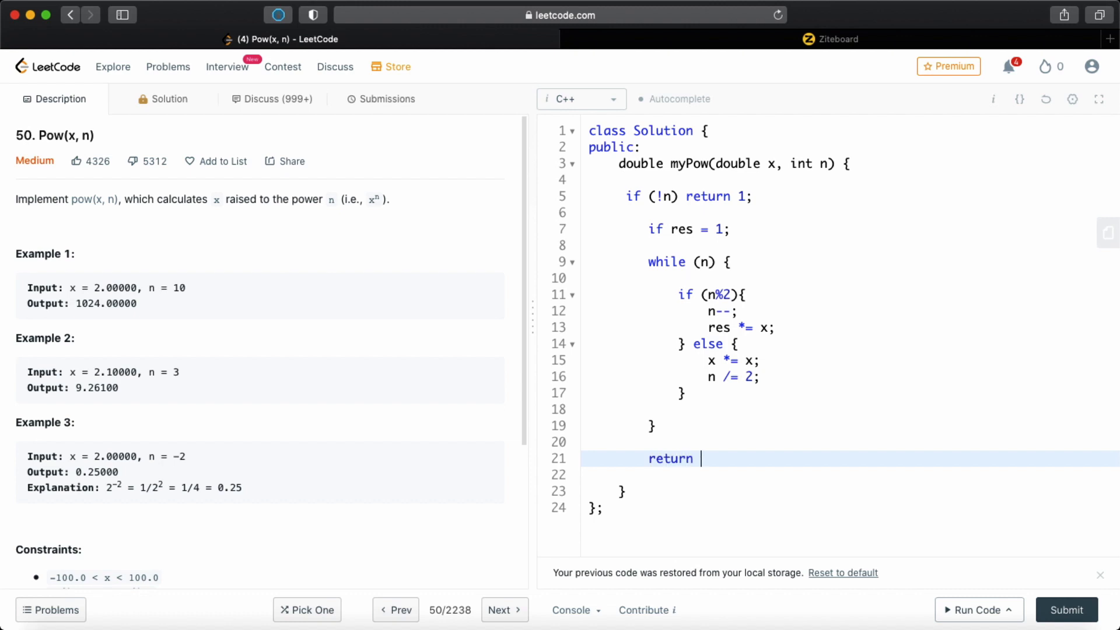
text(res;)
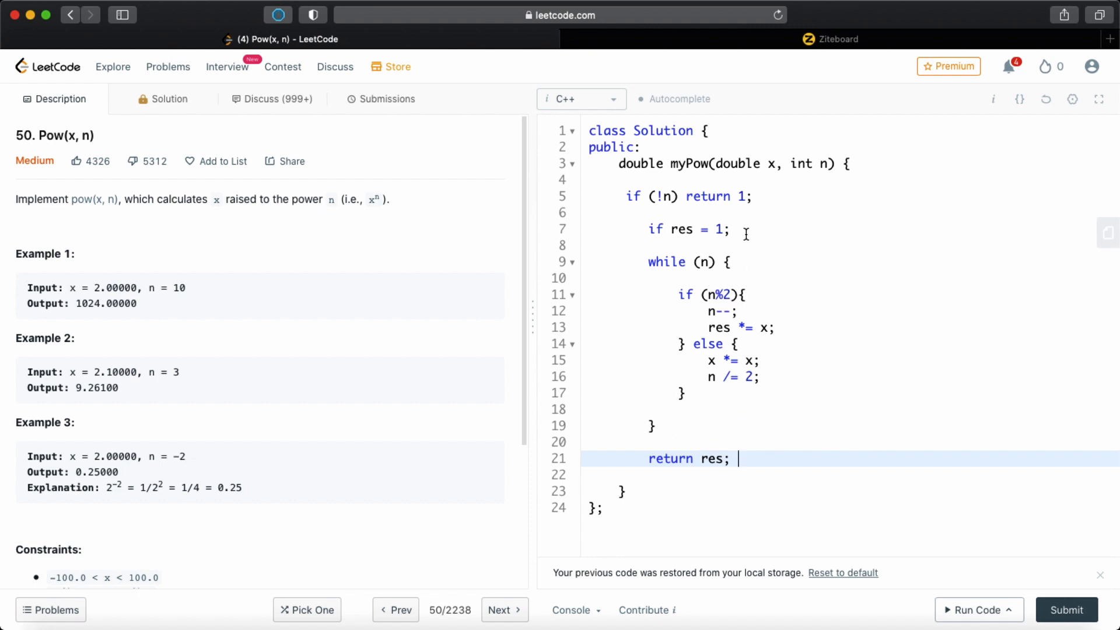
- Declare 'bool neg = 0;' and set neg = 1 when n < 0
key(Return)
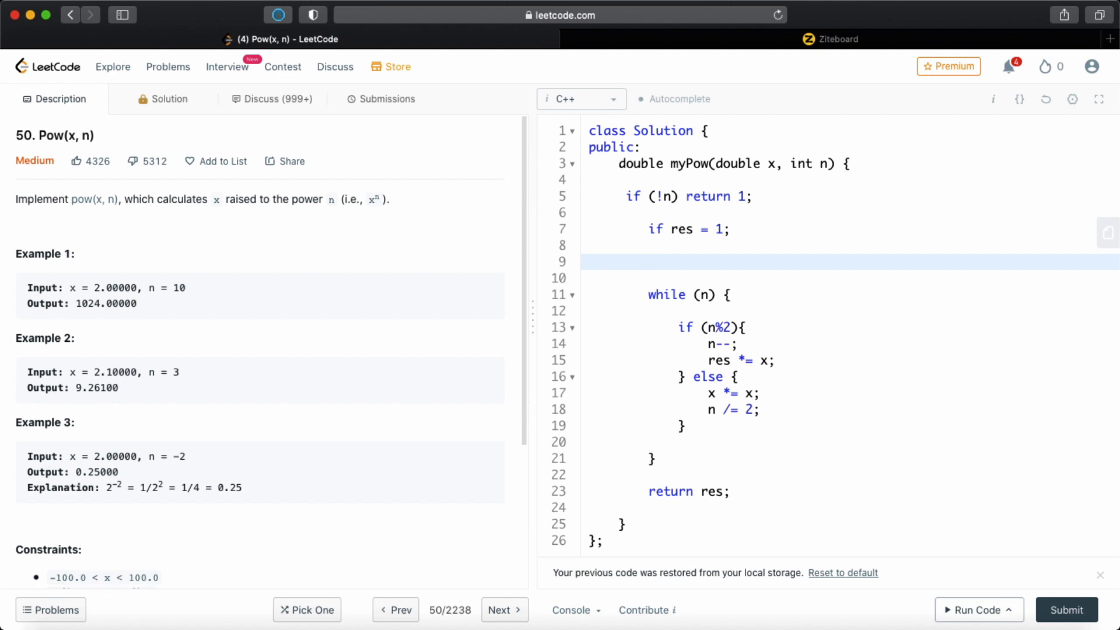
text(bool neg)
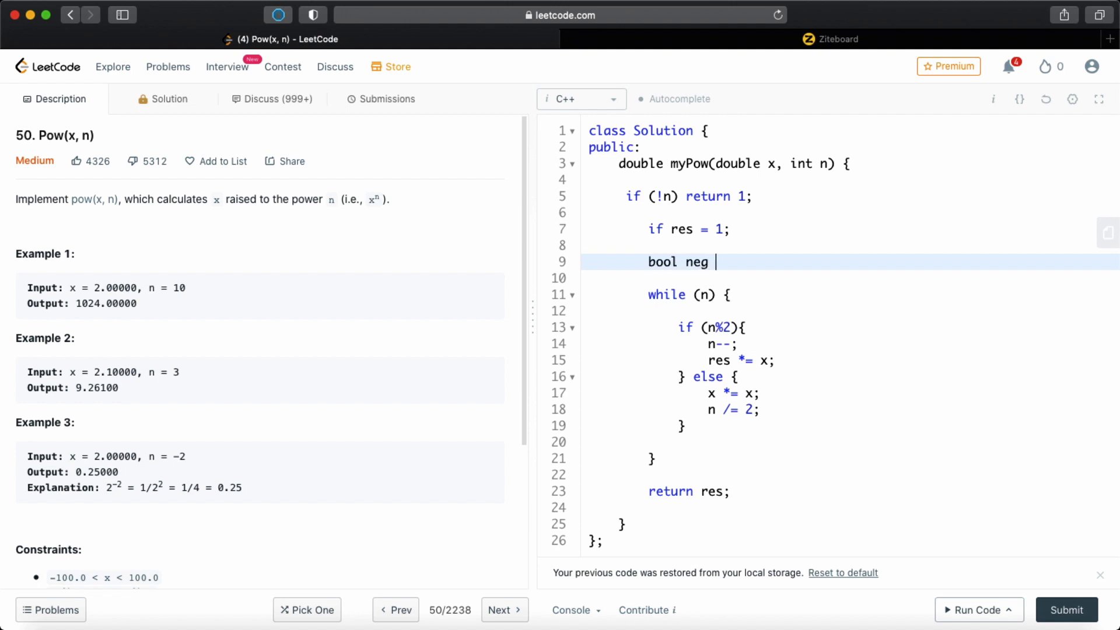
text(= 0;)
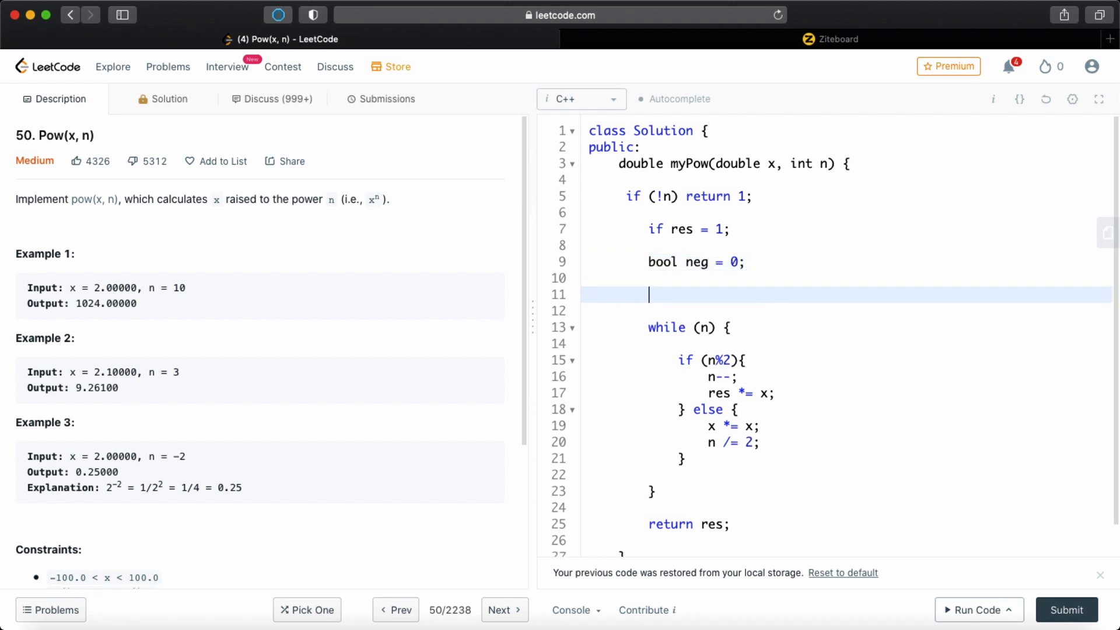
text(if (n))
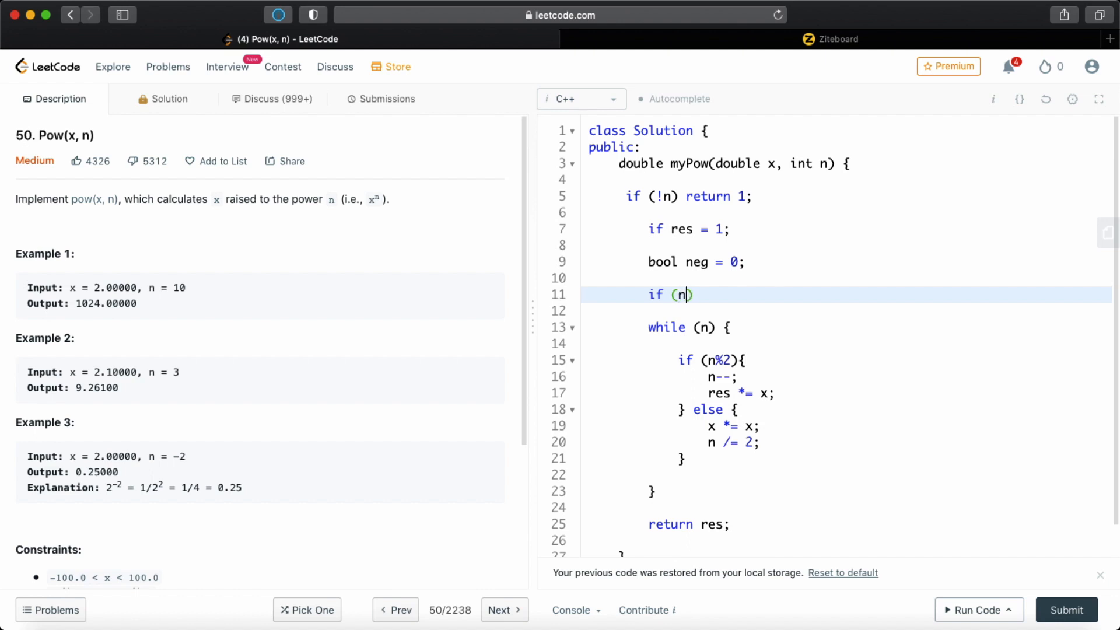
text(<0) neg)
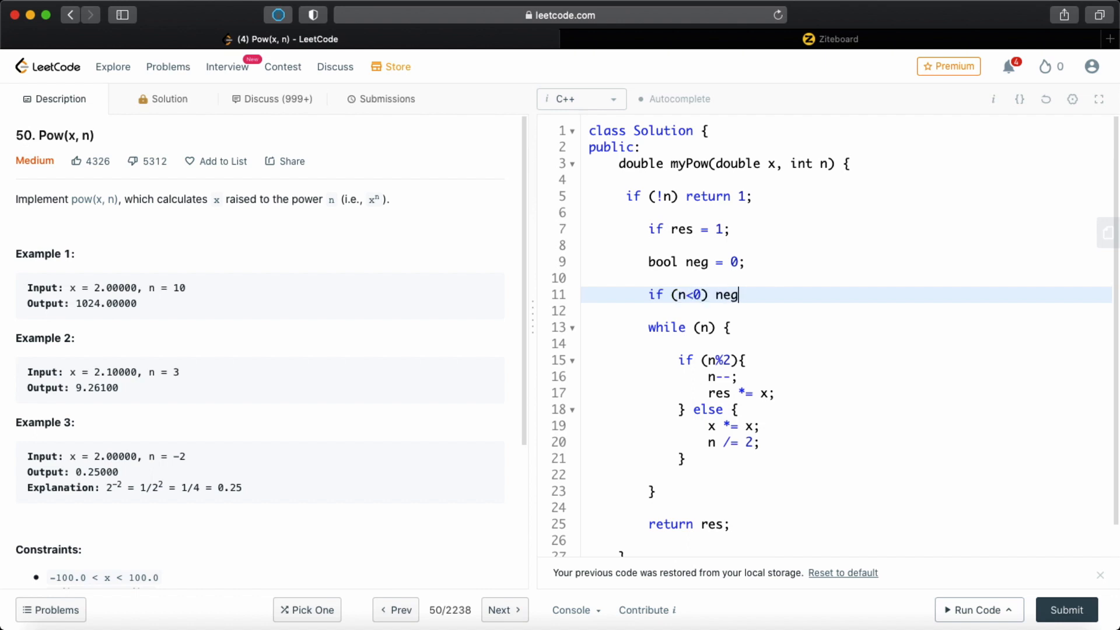
text(= 1;)
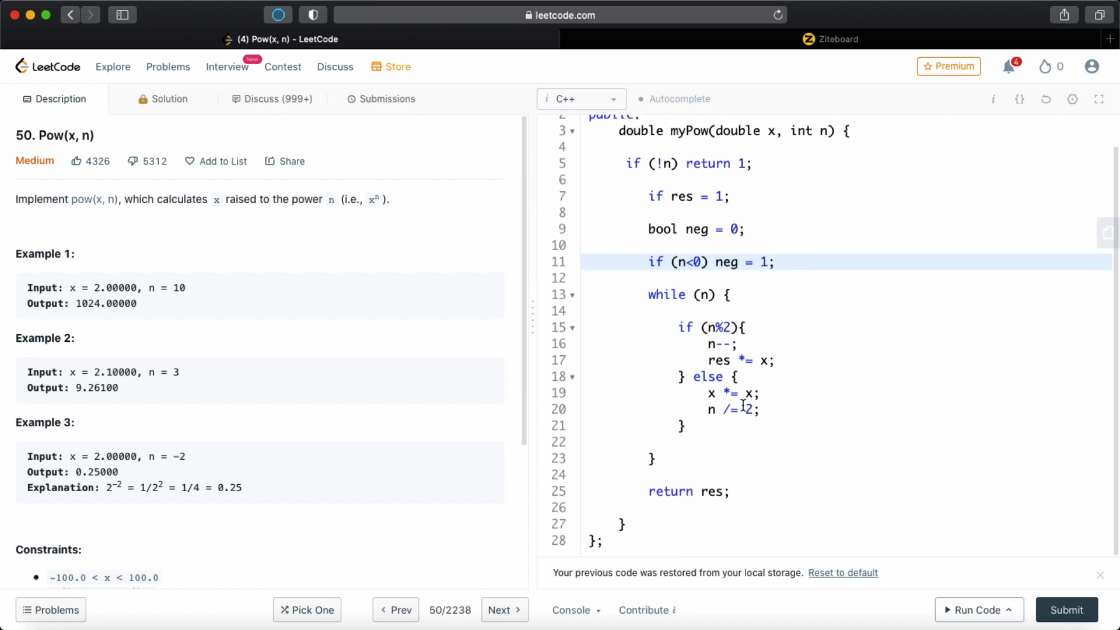
- Return 1/res after the loop when neg is set
text(if)
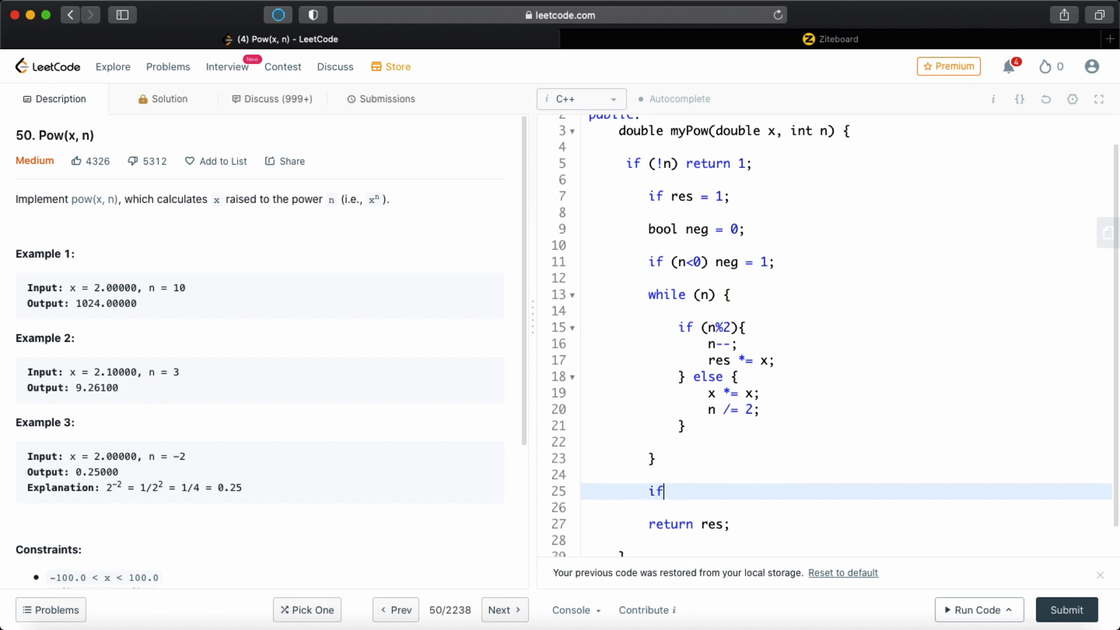
text((neg))
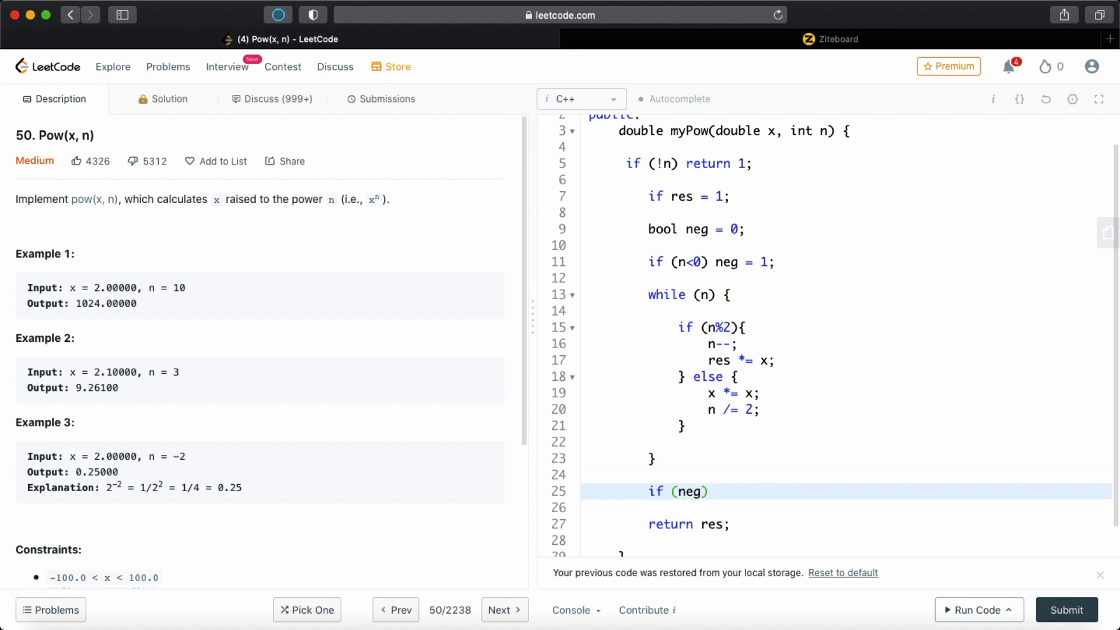
text(return)
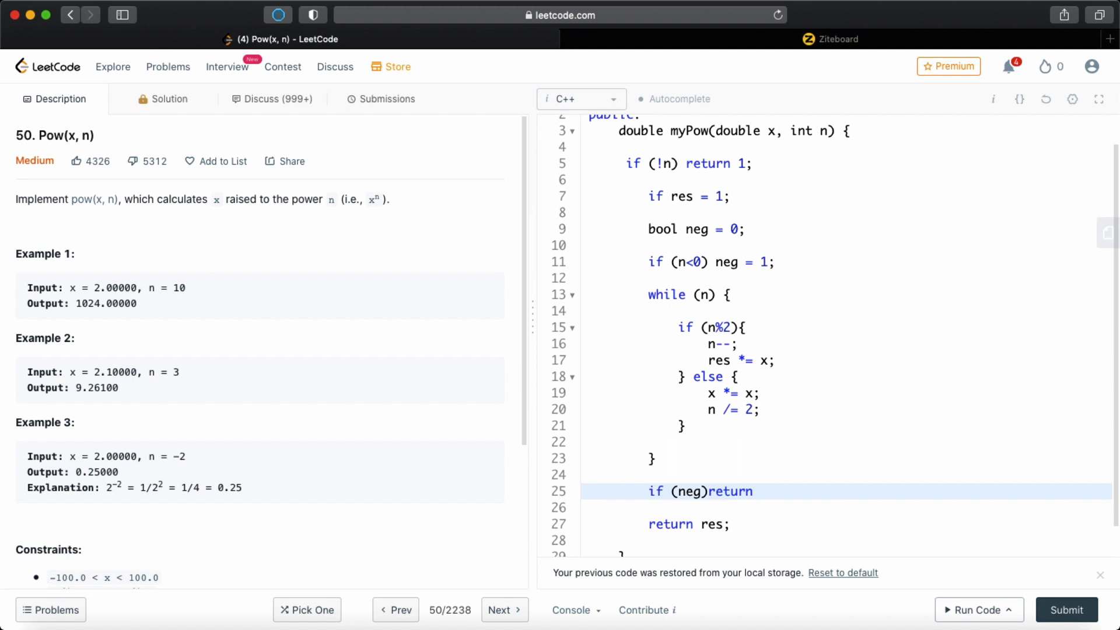
text(1/res;)
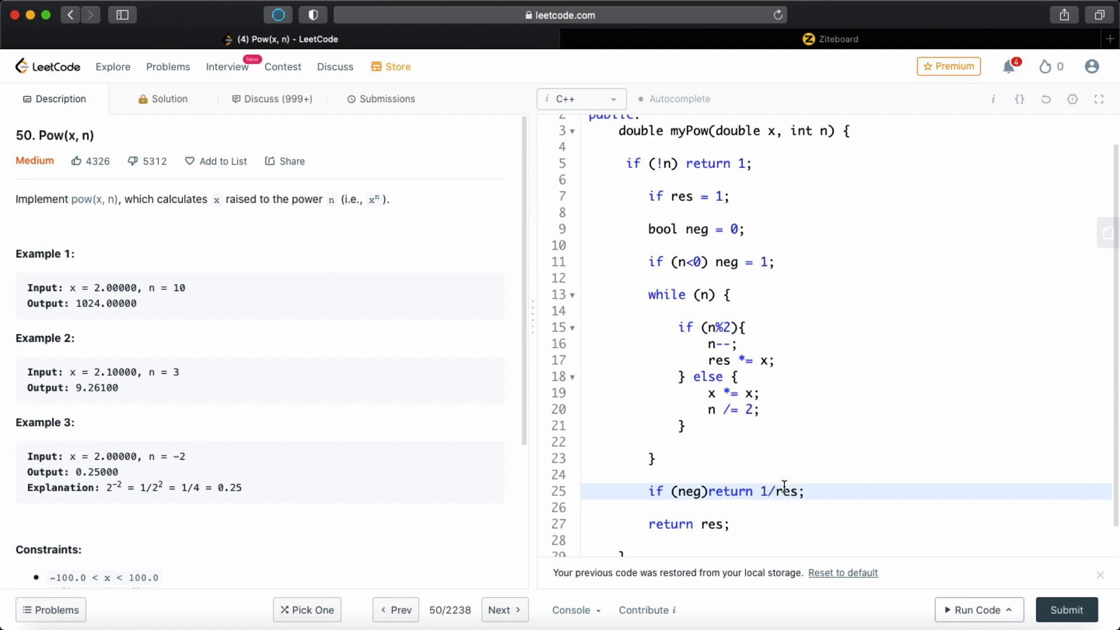
mouse_move(241, 450)
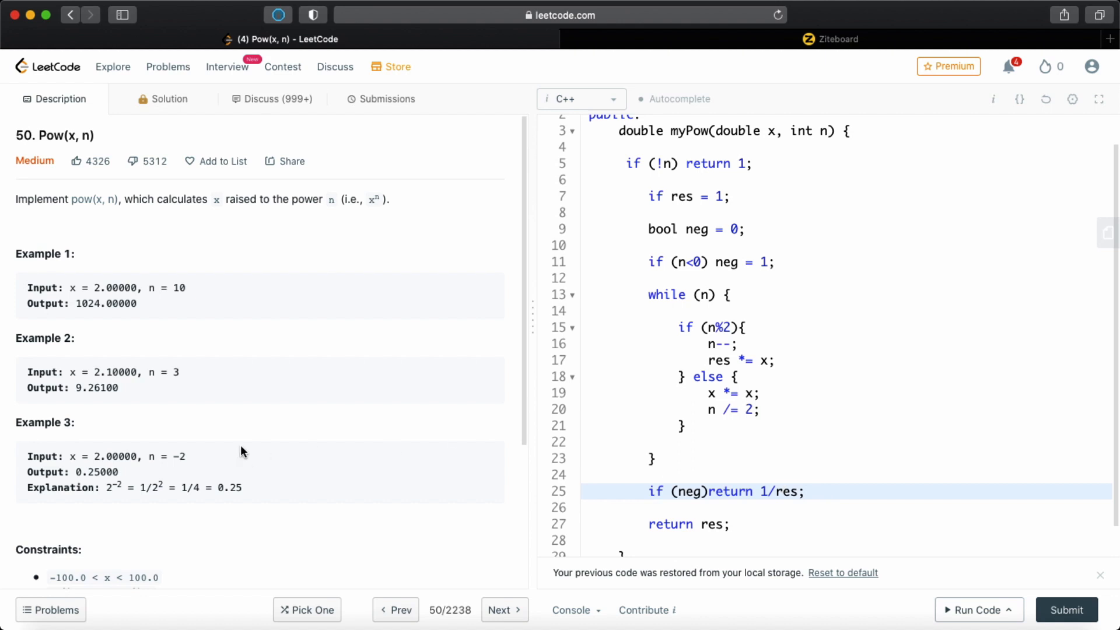
mouse_move(217, 476)
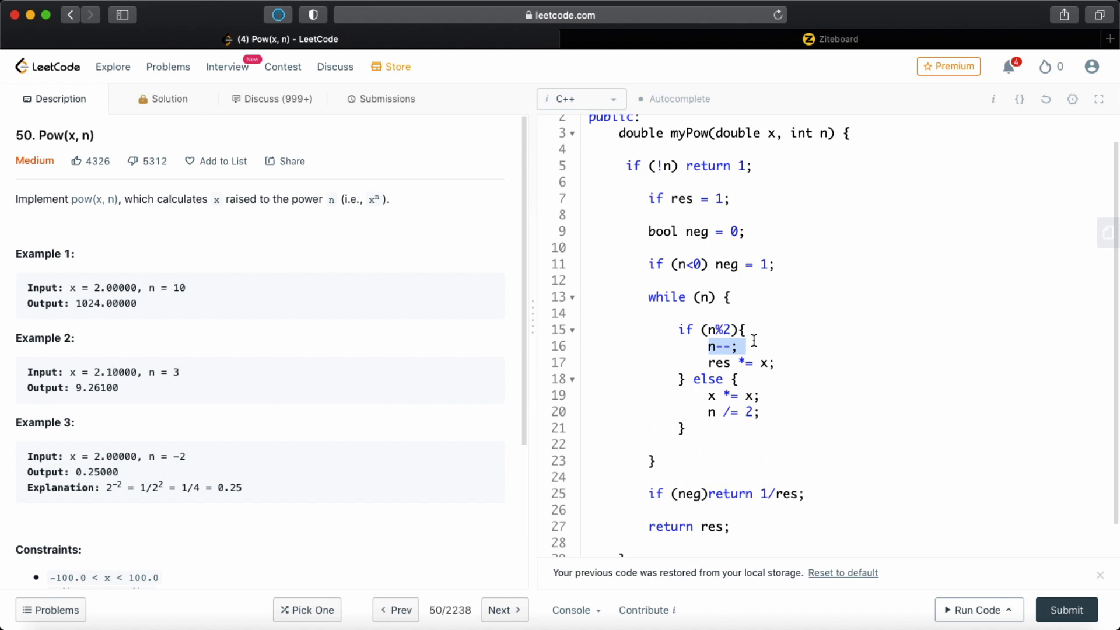
- Replace 'n--;' in the odd branch with 'n<0?n++:n--;' and run the code
click(742, 346)
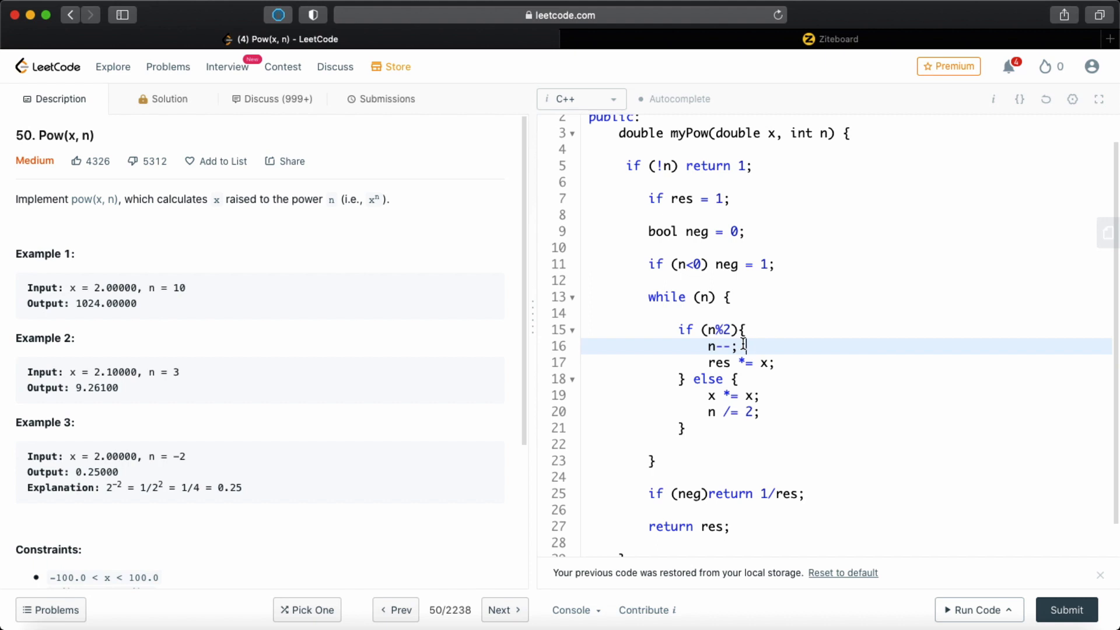
key(Backspace)
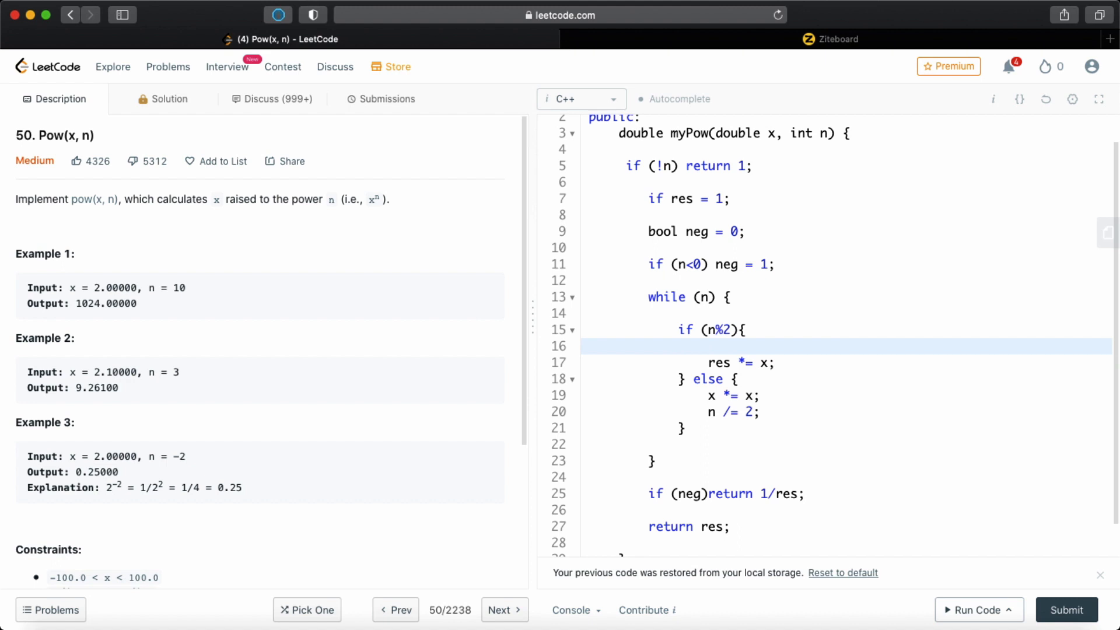
click(707, 345)
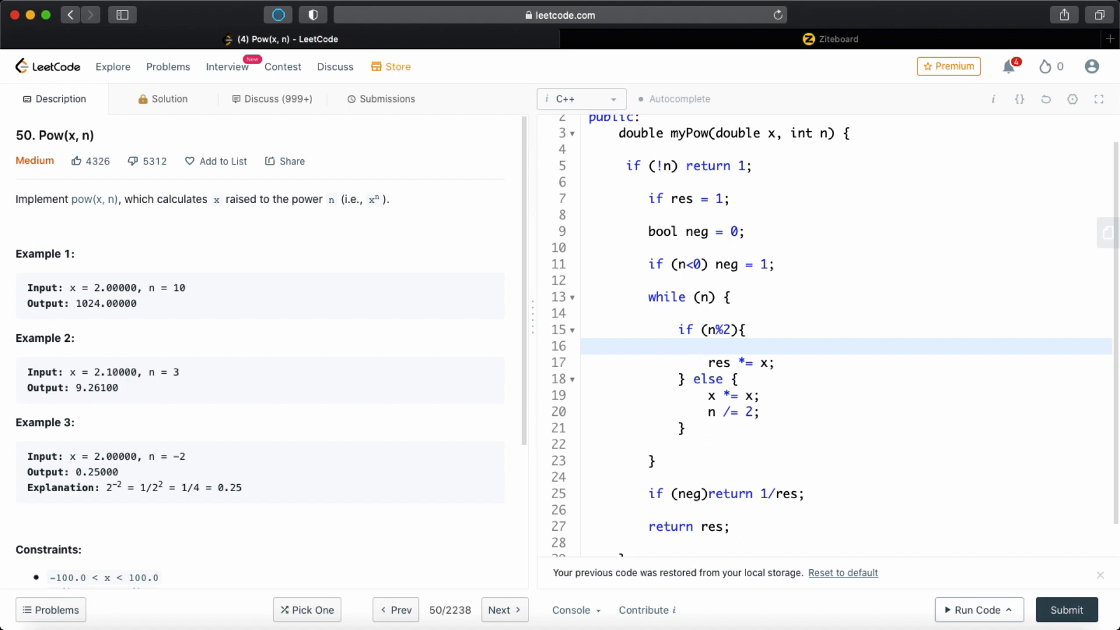
text((n<0))
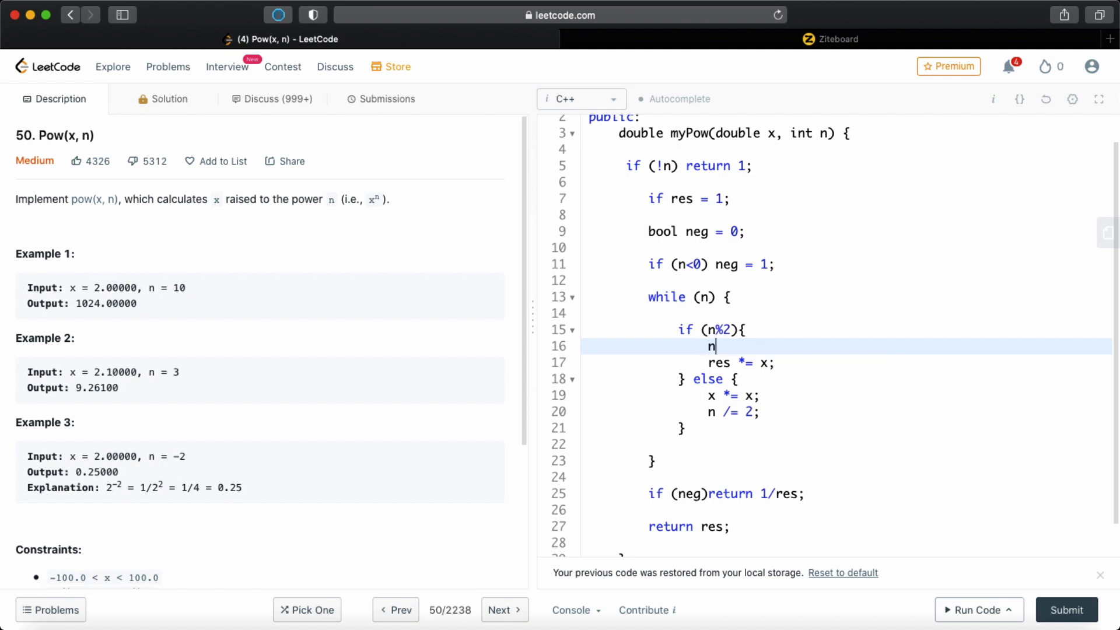
text(<0?)
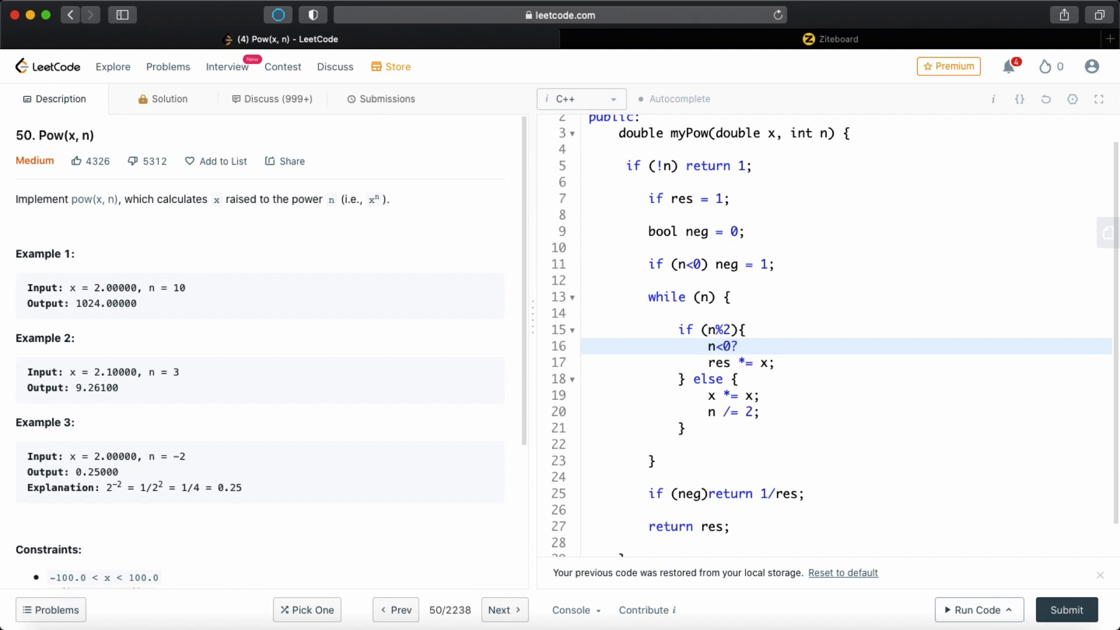
text(n)
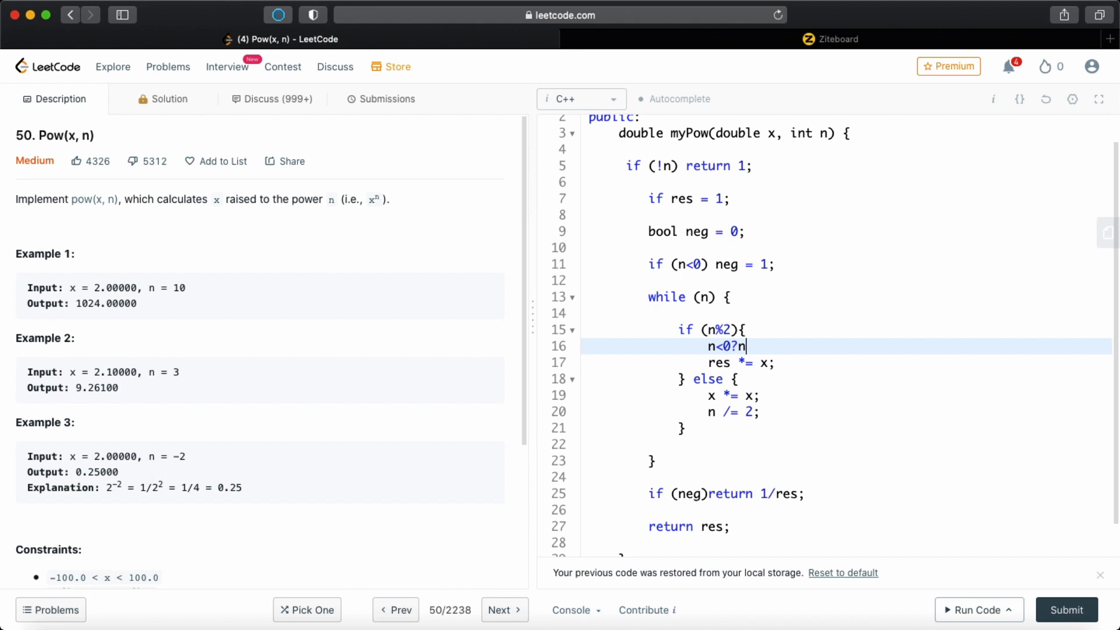
text(++:)
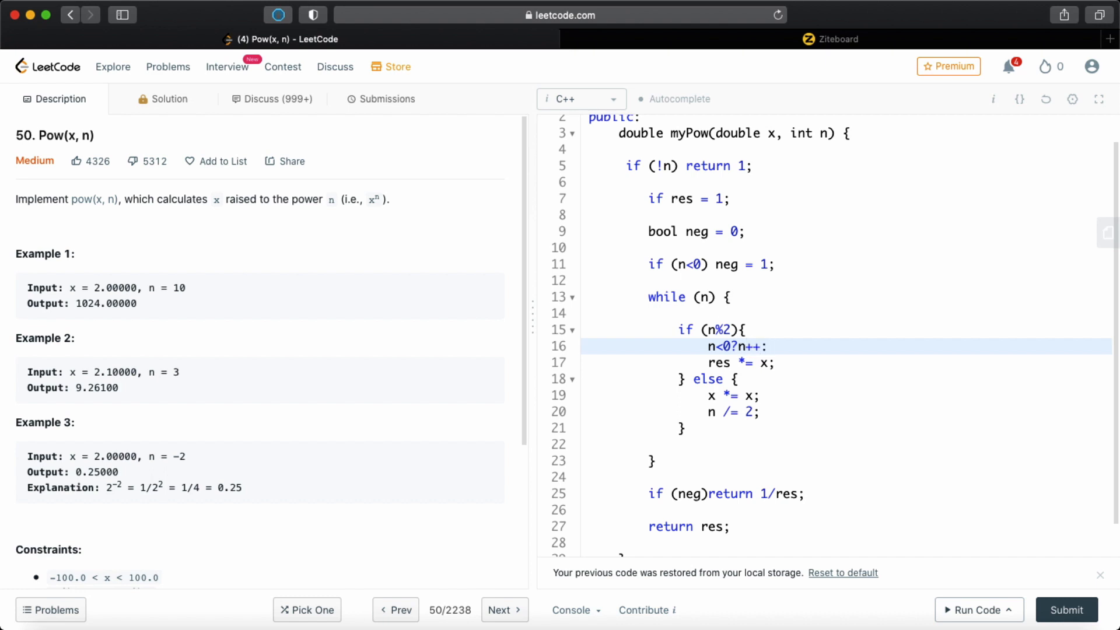
text(n--;)
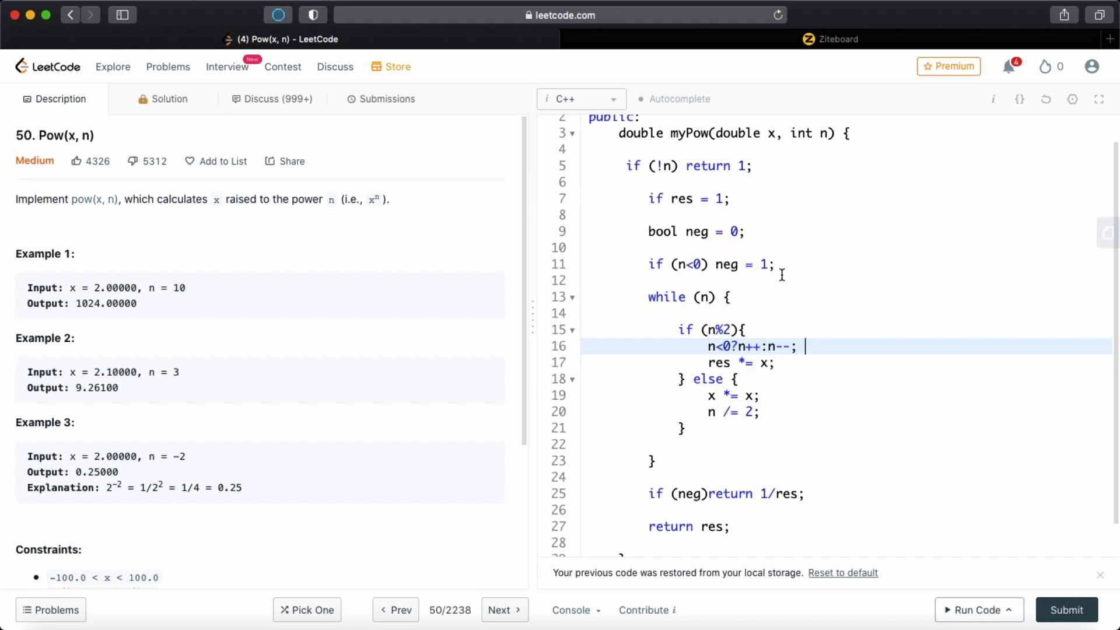
scroll(down, 3)
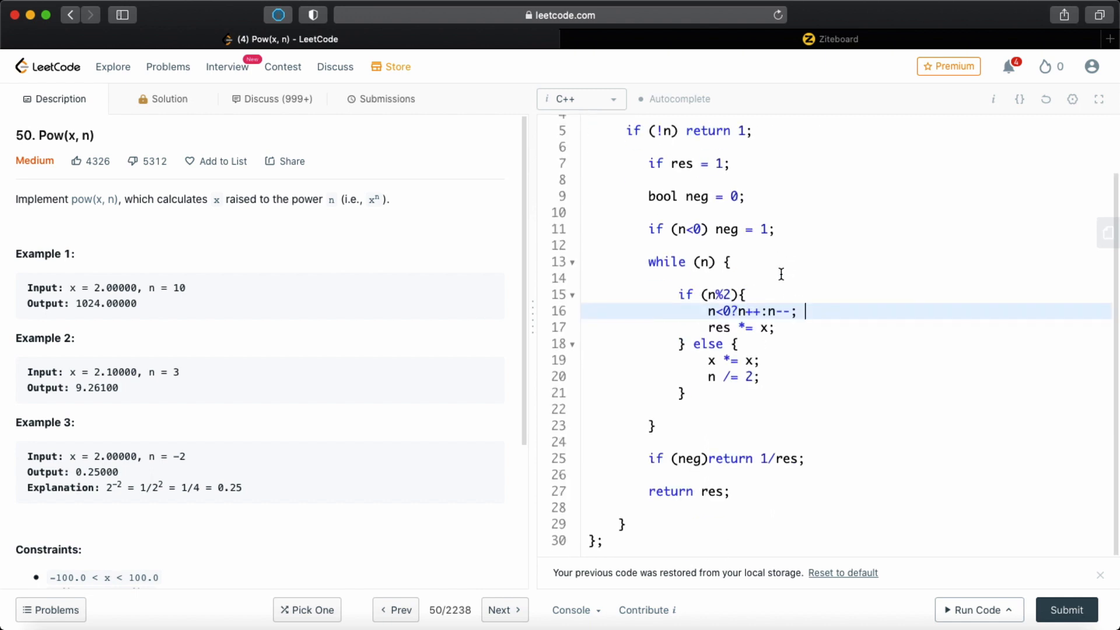
mouse_move(925, 597)
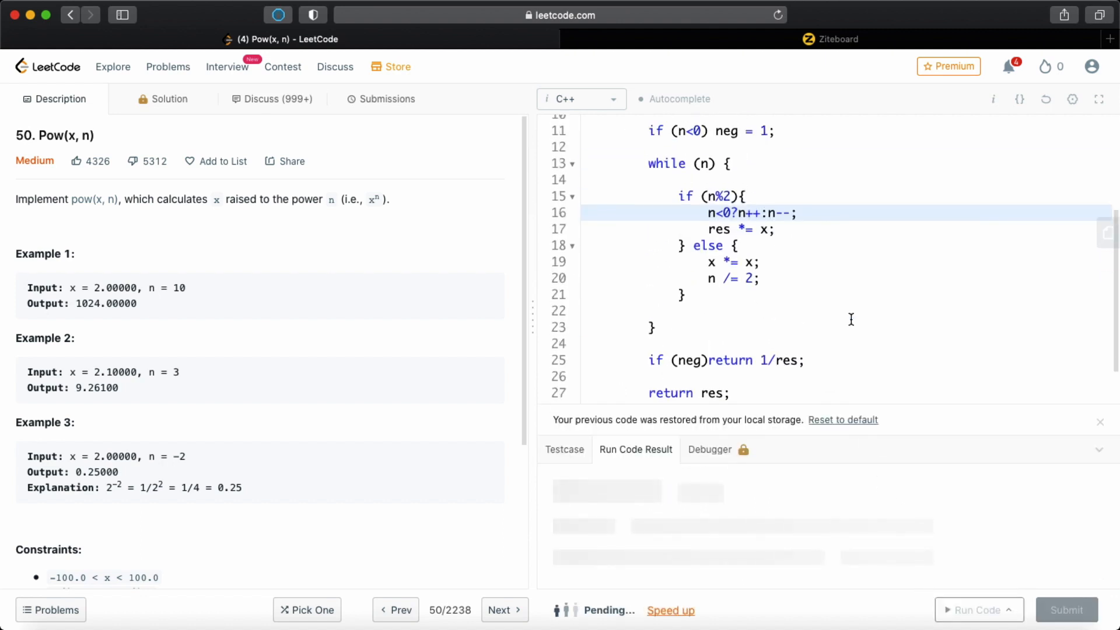
- Change line 7 to 'double res = 1;', rerun the example to Accepted, and submit the solution
click(973, 609)
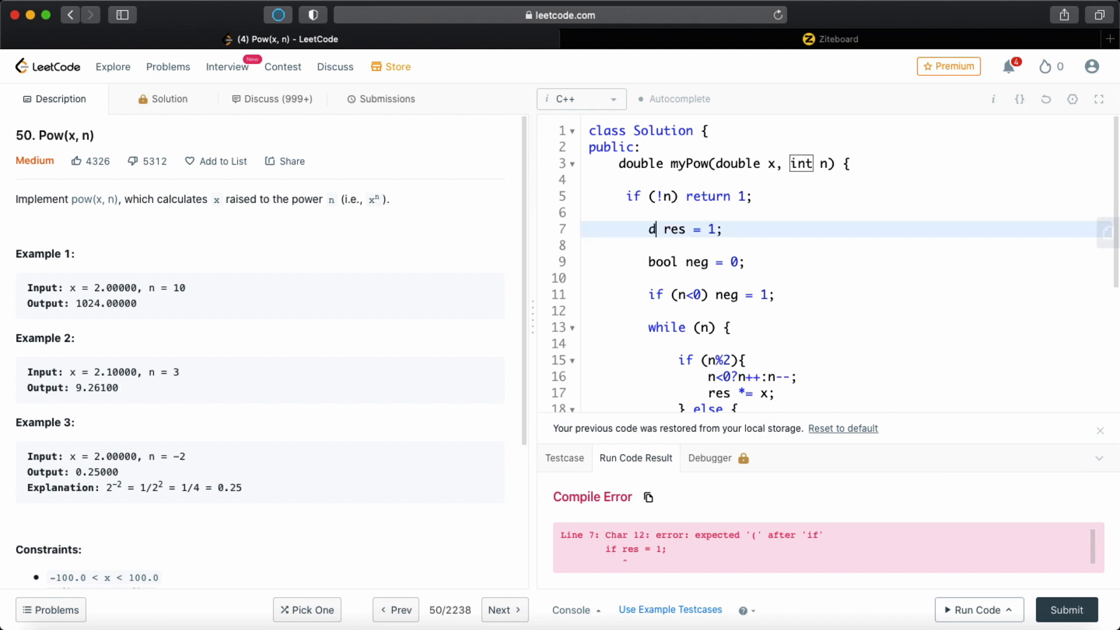
text(ouble)
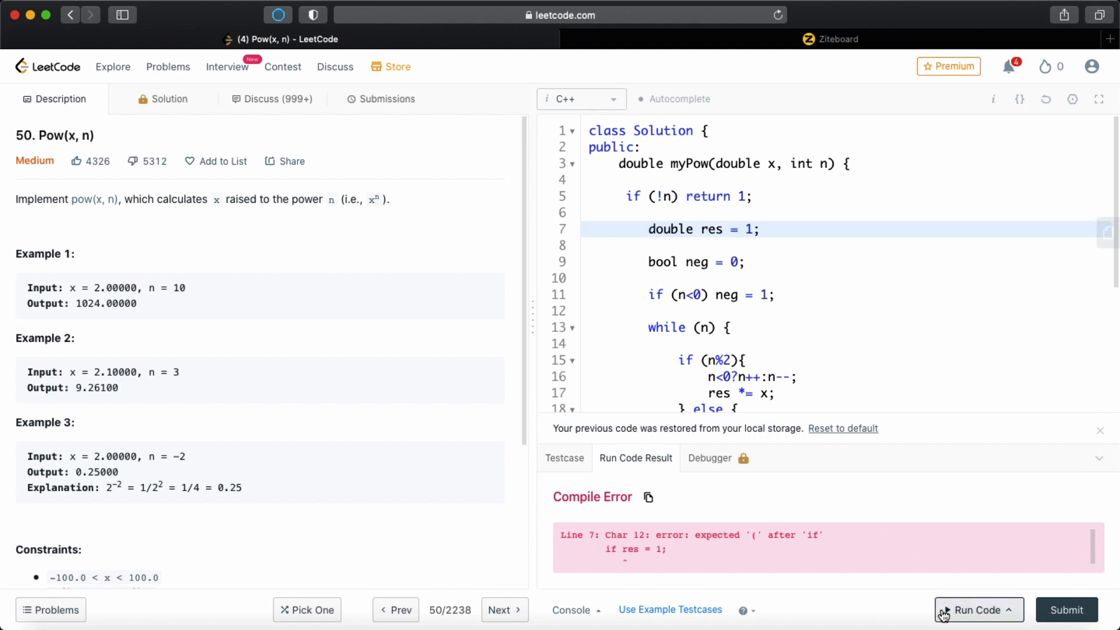
click(973, 609)
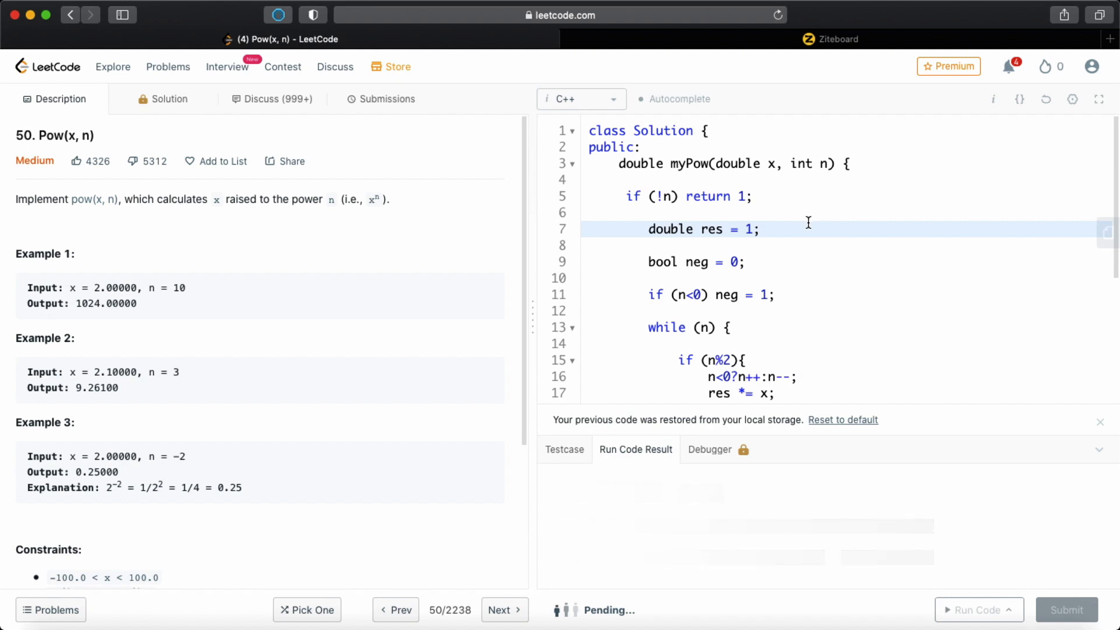
click(975, 609)
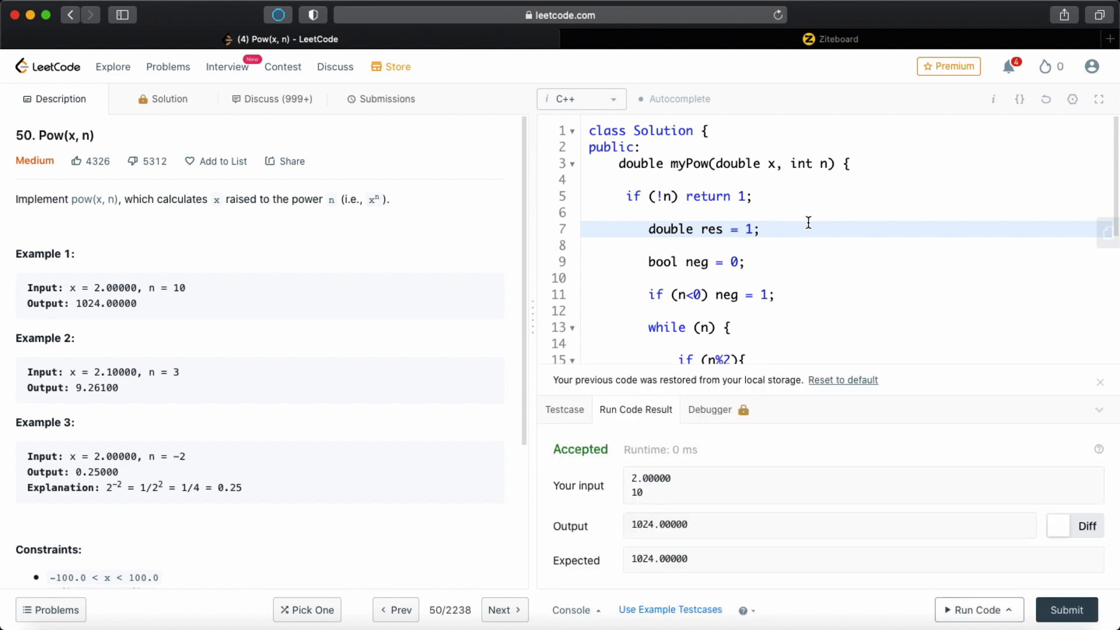
click(386, 98)
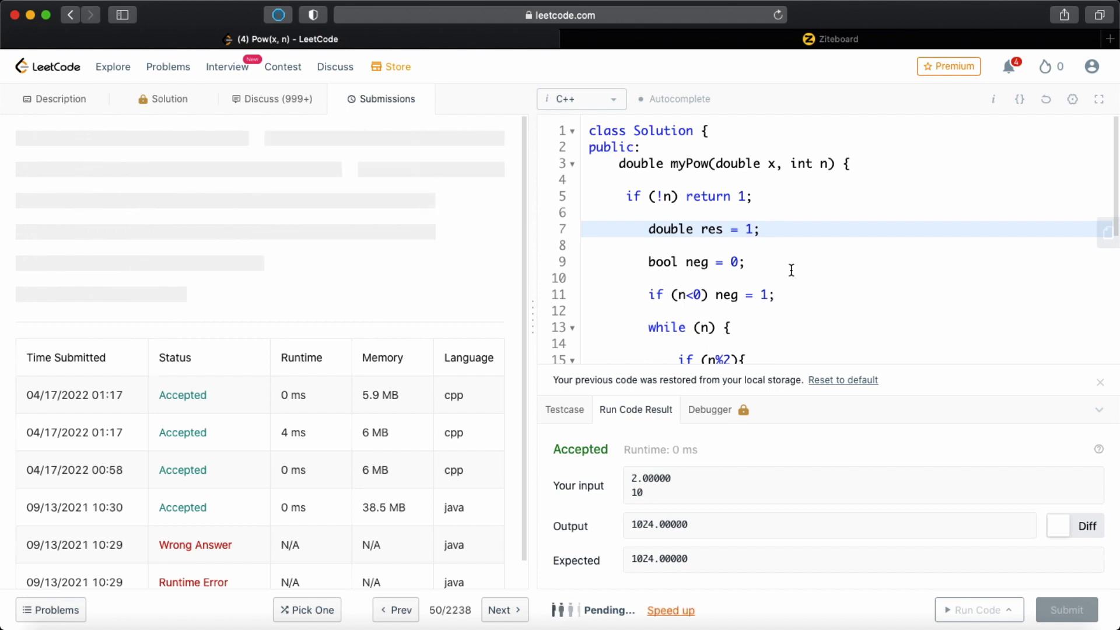
- Submit the solution and view the Success result with 0 ms runtime and 5.8 MB memory
click(1065, 609)
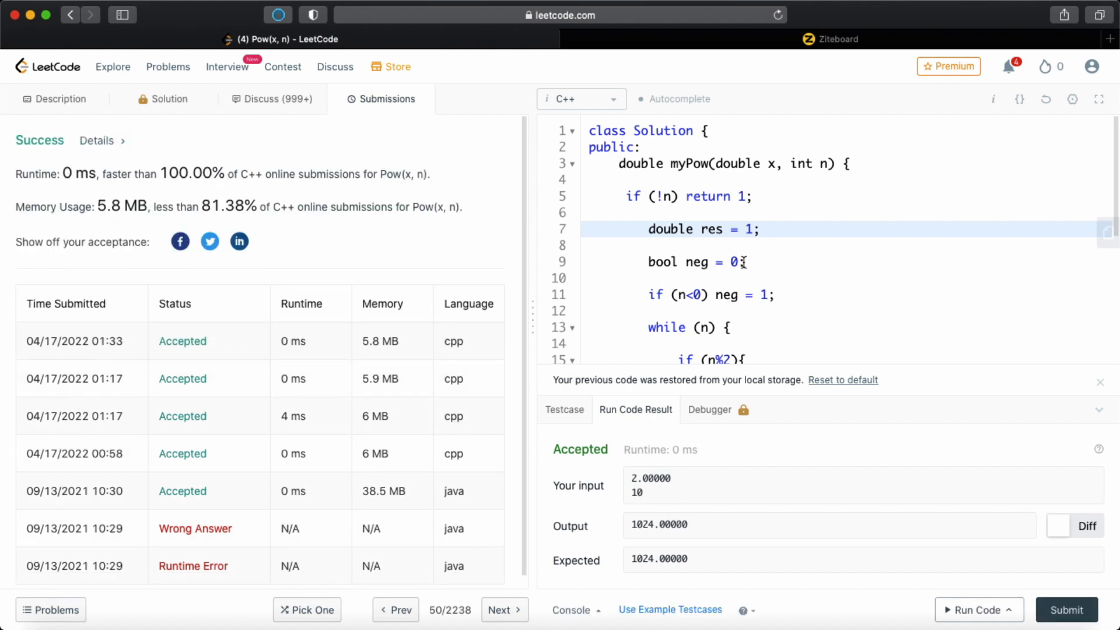